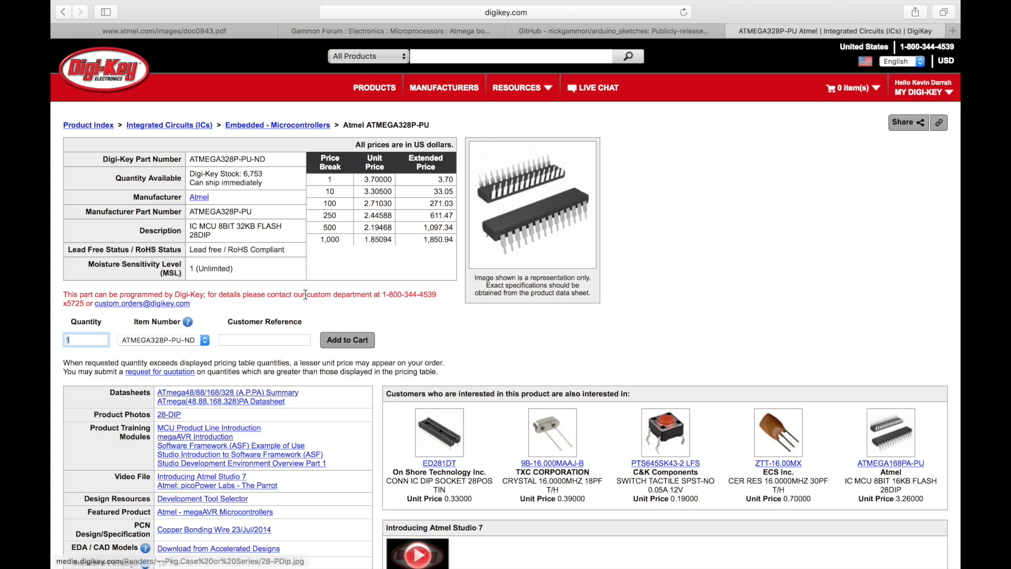
{"action": "mouse_move", "coordinate": [419, 272]}
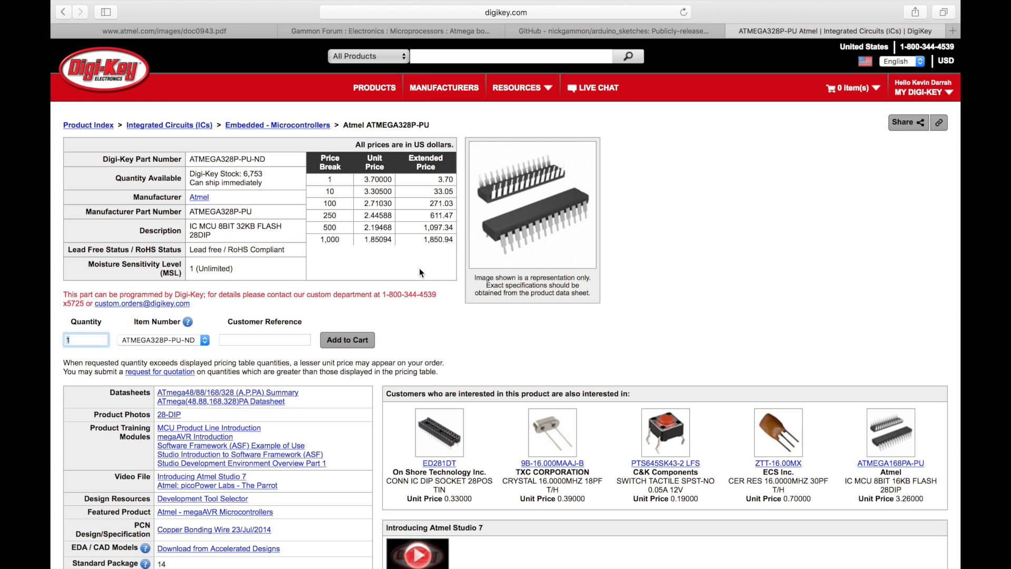
{"action": "mouse_move", "coordinate": [553, 175]}
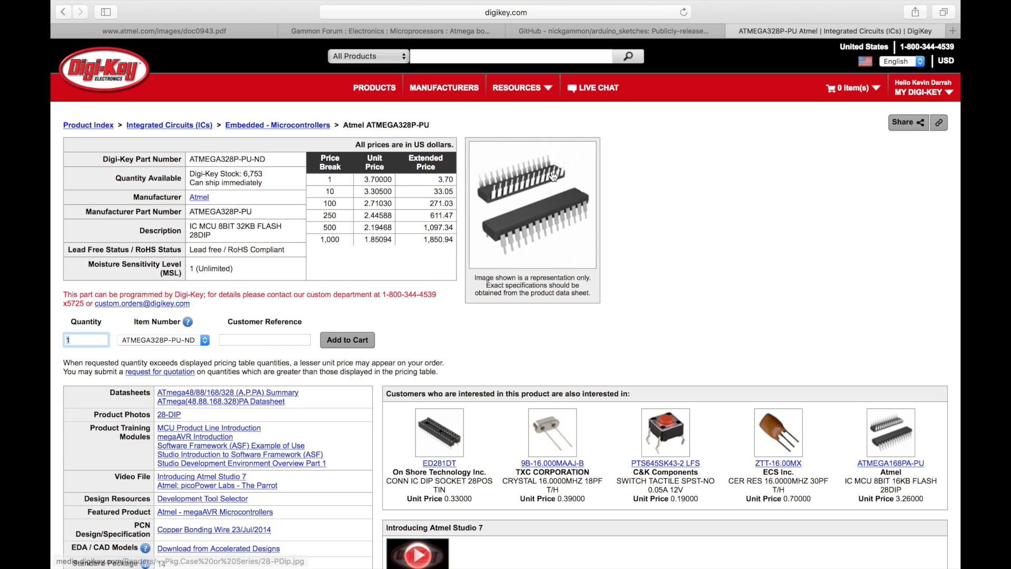
Scroll through the current page, then bring up the nickgammon/arduino_sketches repository tab.
{"action": "left_click", "coordinate": [388, 31]}
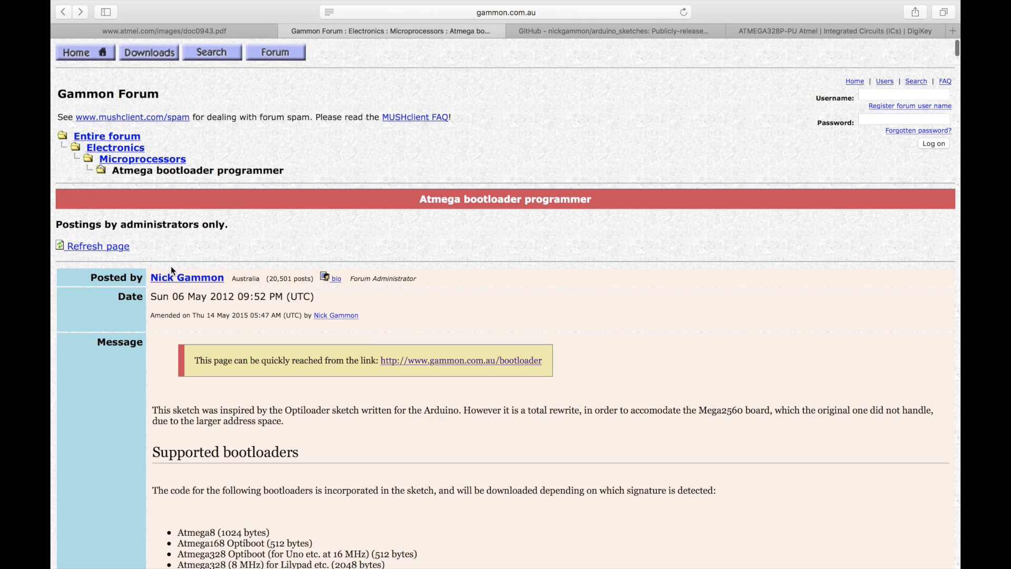
{"action": "mouse_move", "coordinate": [630, 408]}
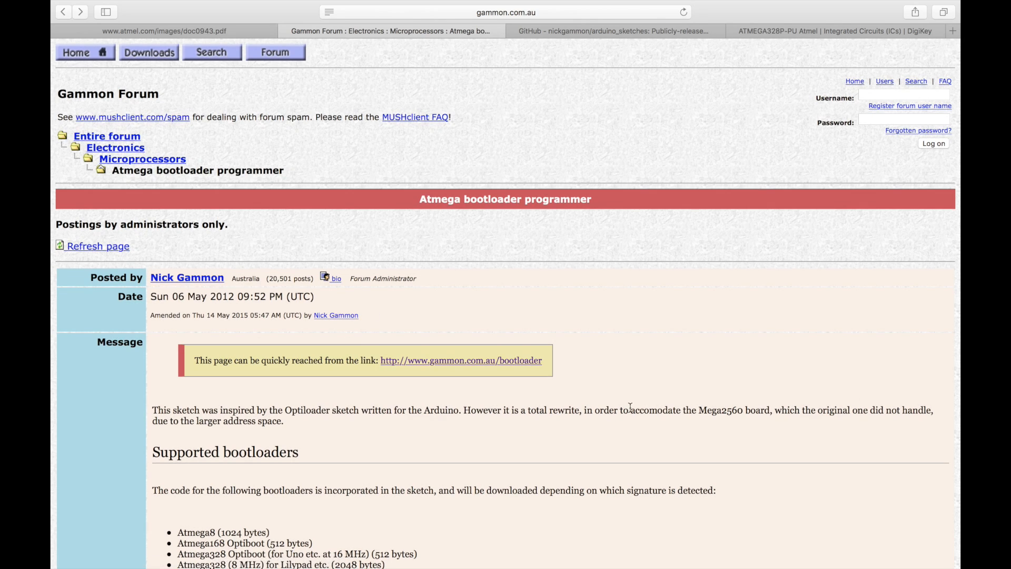
{"action": "scroll", "scroll_direction": "down", "scroll_amount": 3}
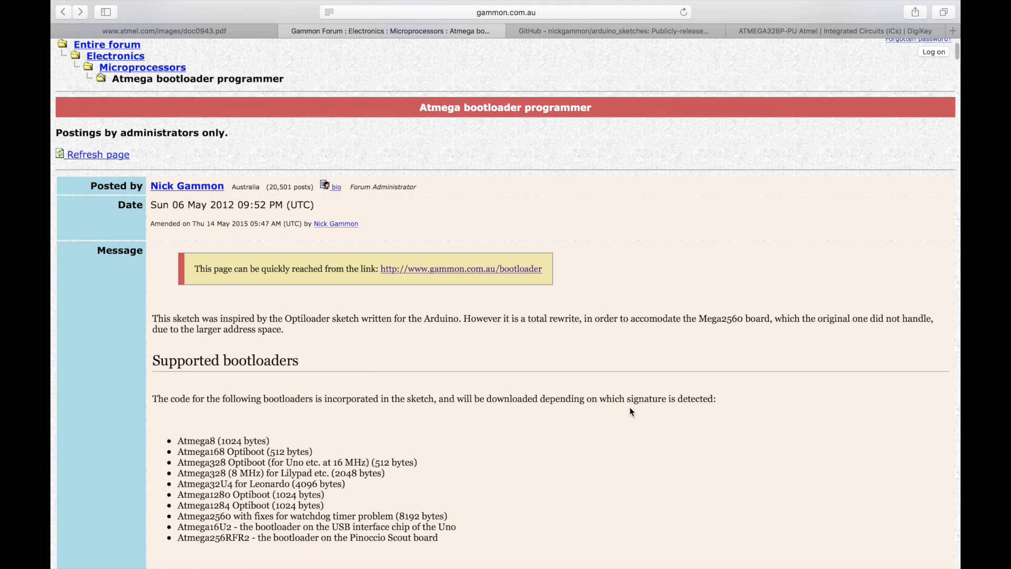
{"action": "mouse_move", "coordinate": [495, 333]}
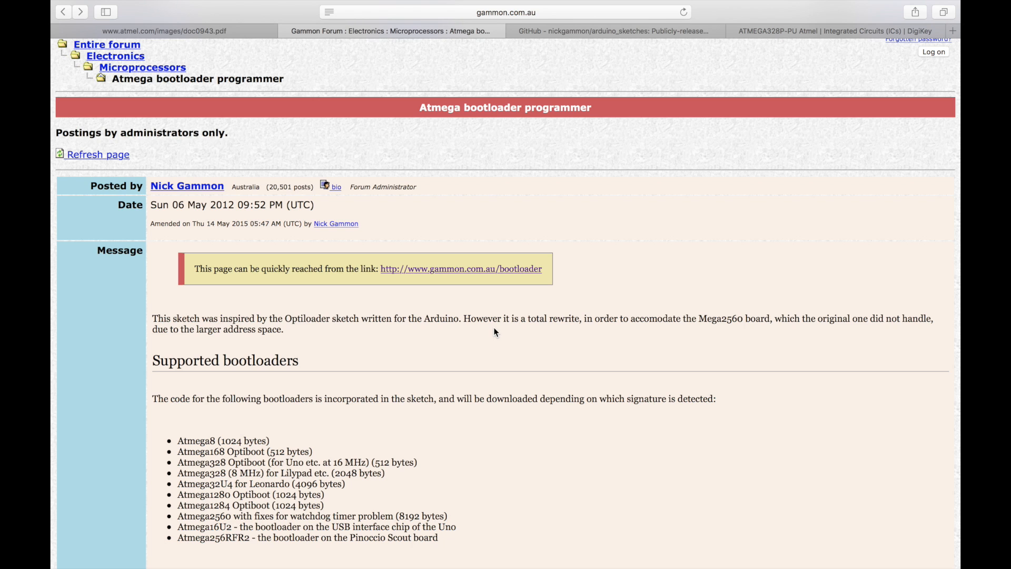
{"action": "scroll", "scroll_direction": "down", "scroll_amount": 3}
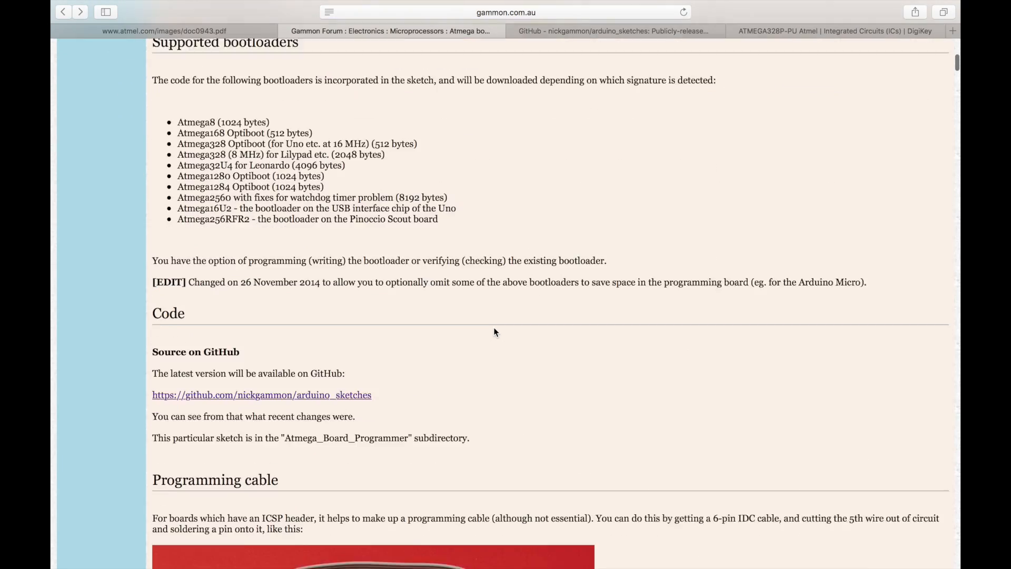
{"action": "scroll", "scroll_direction": "down", "scroll_amount": 3}
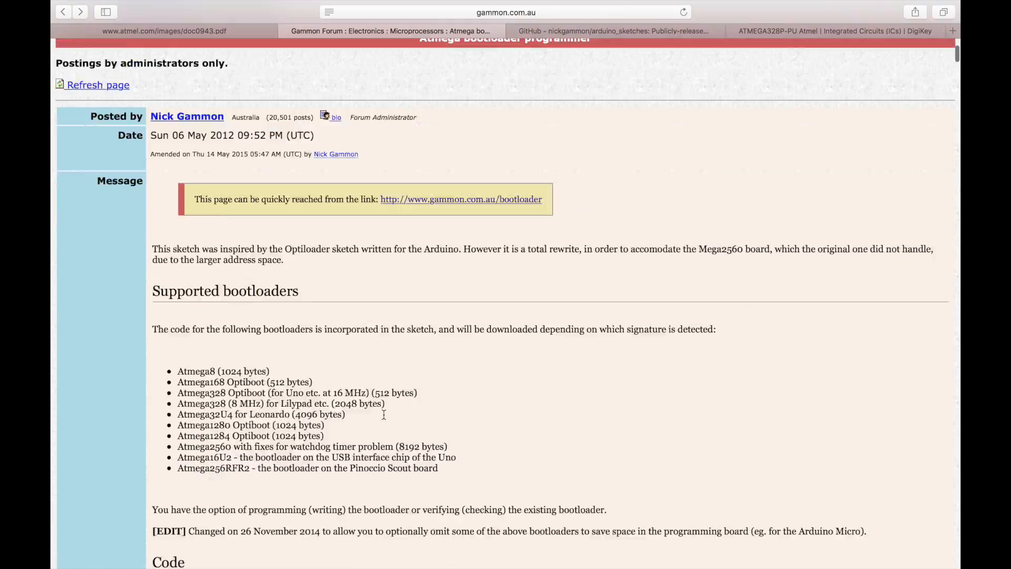
{"action": "scroll", "scroll_direction": "down", "scroll_amount": 3}
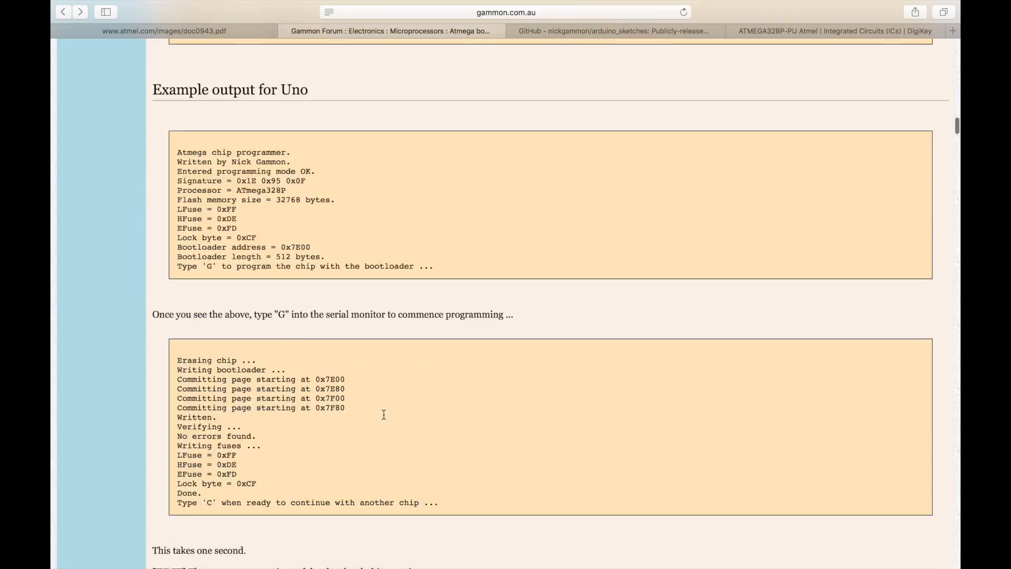
{"action": "scroll", "scroll_direction": "up", "scroll_amount": 3}
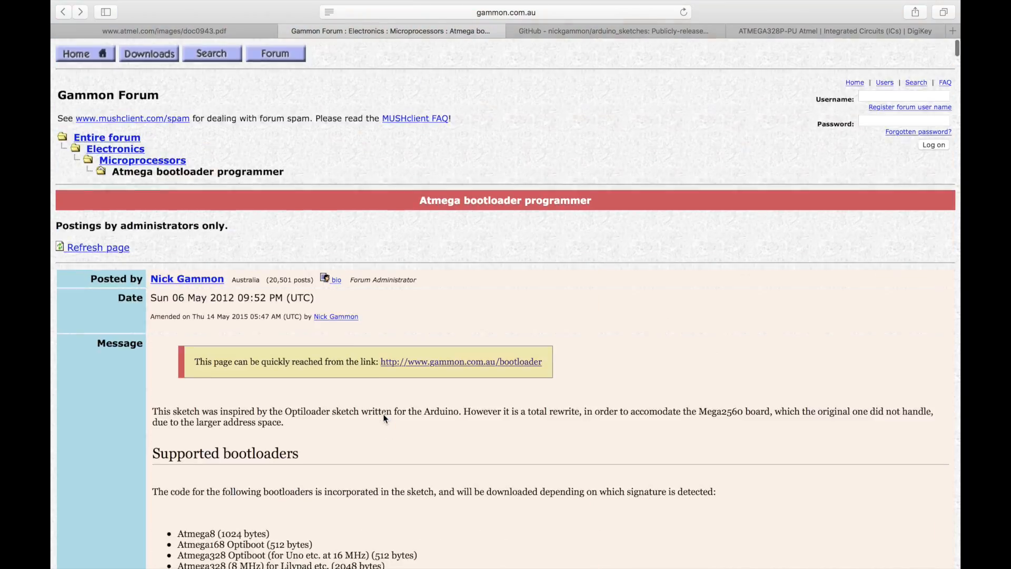
{"action": "scroll", "scroll_direction": "down", "scroll_amount": 3}
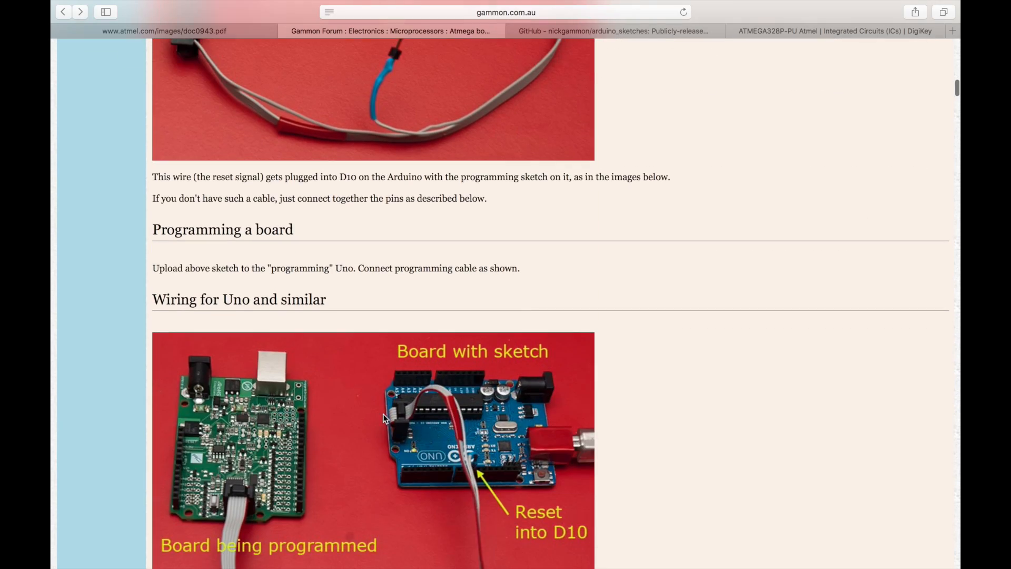
{"action": "scroll", "scroll_direction": "down", "scroll_amount": 3}
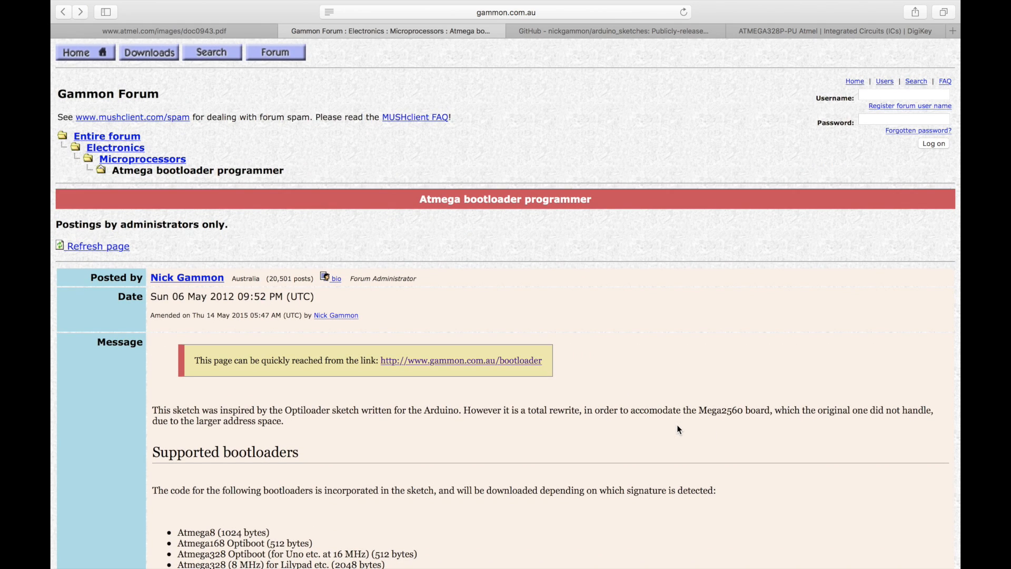
{"action": "scroll", "scroll_direction": "down", "scroll_amount": 3}
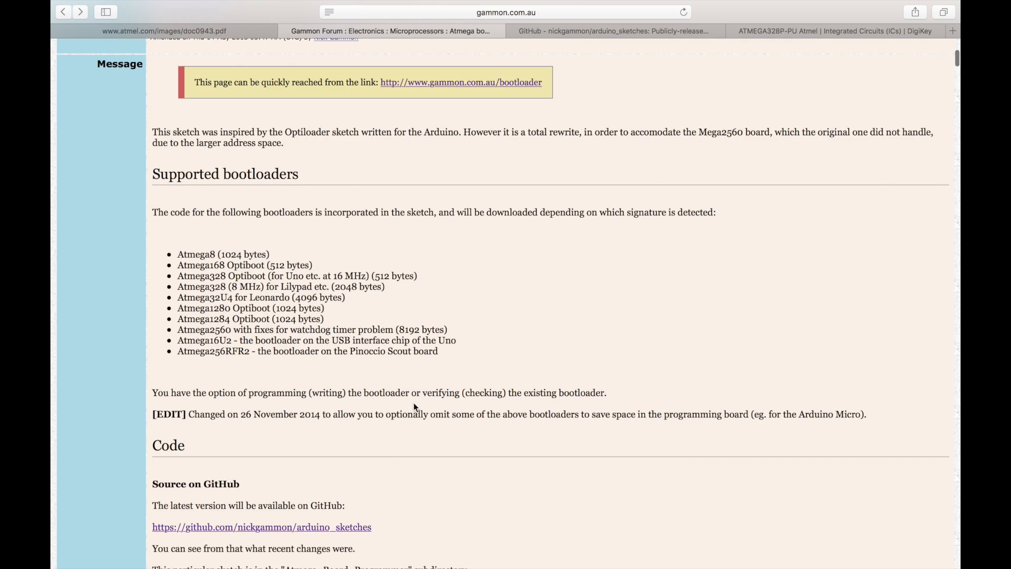
{"action": "scroll", "scroll_direction": "down", "scroll_amount": 3}
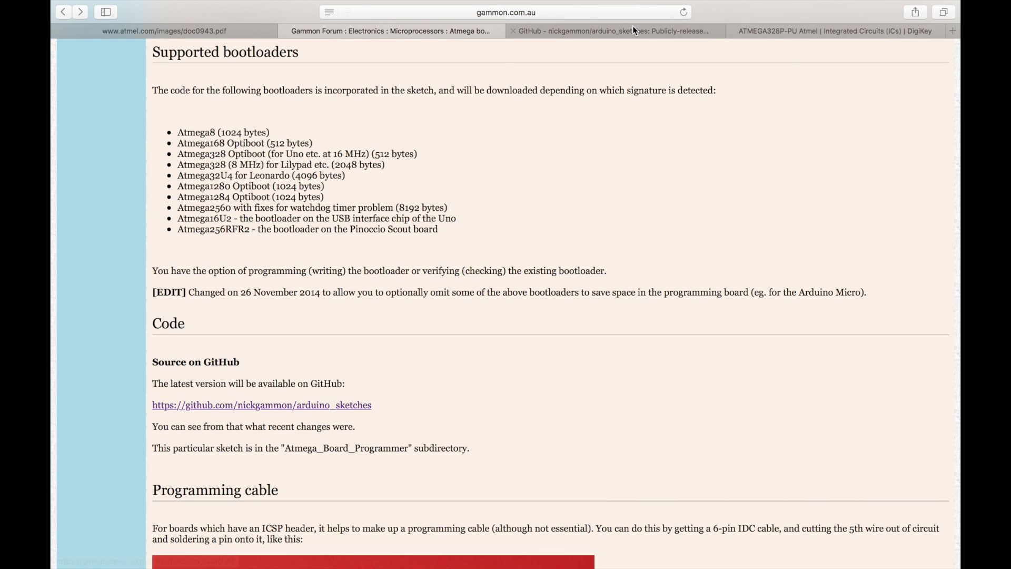
{"action": "left_click", "coordinate": [609, 30]}
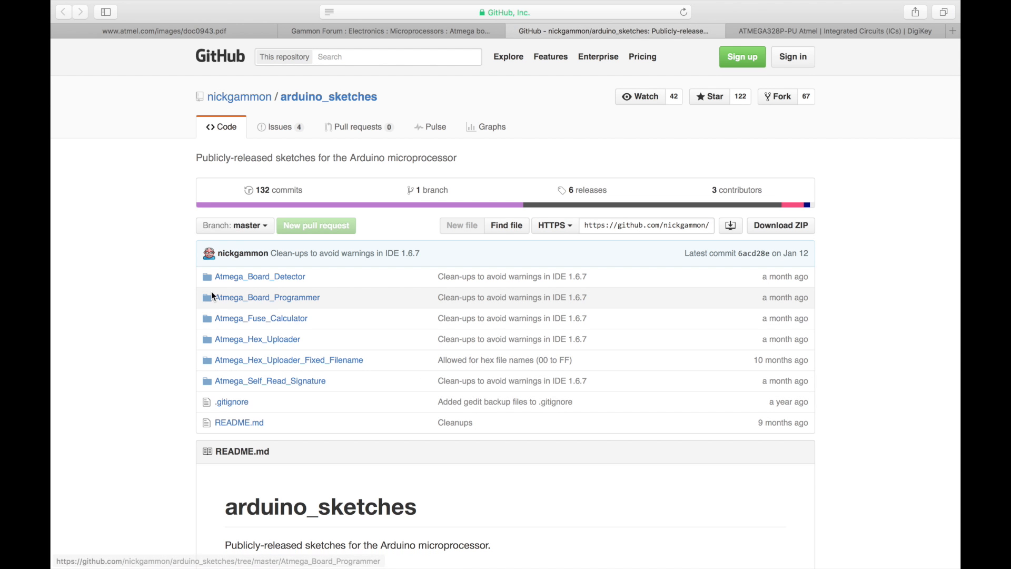
{"action": "mouse_move", "coordinate": [264, 297]}
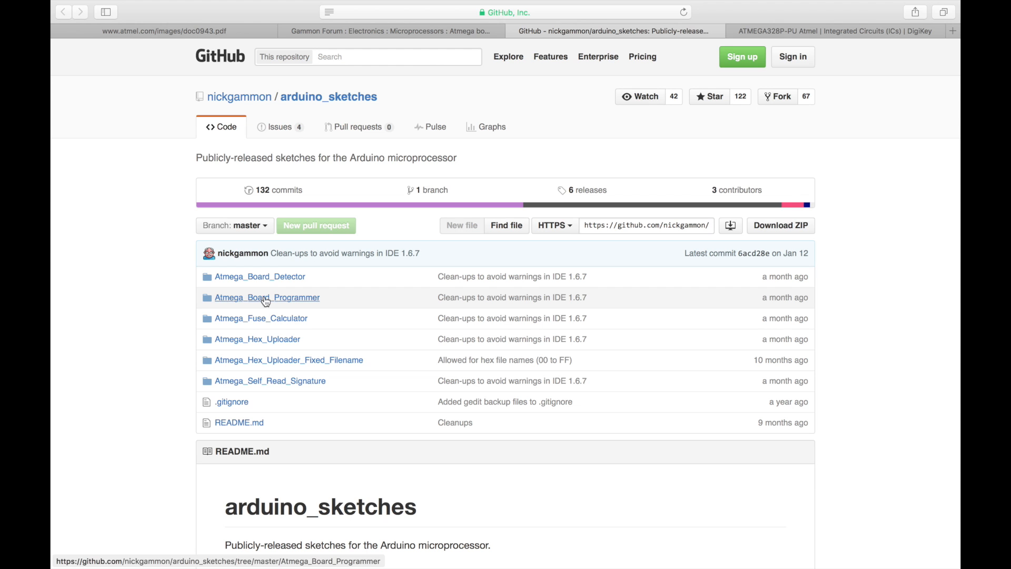
{"action": "mouse_move", "coordinate": [295, 301]}
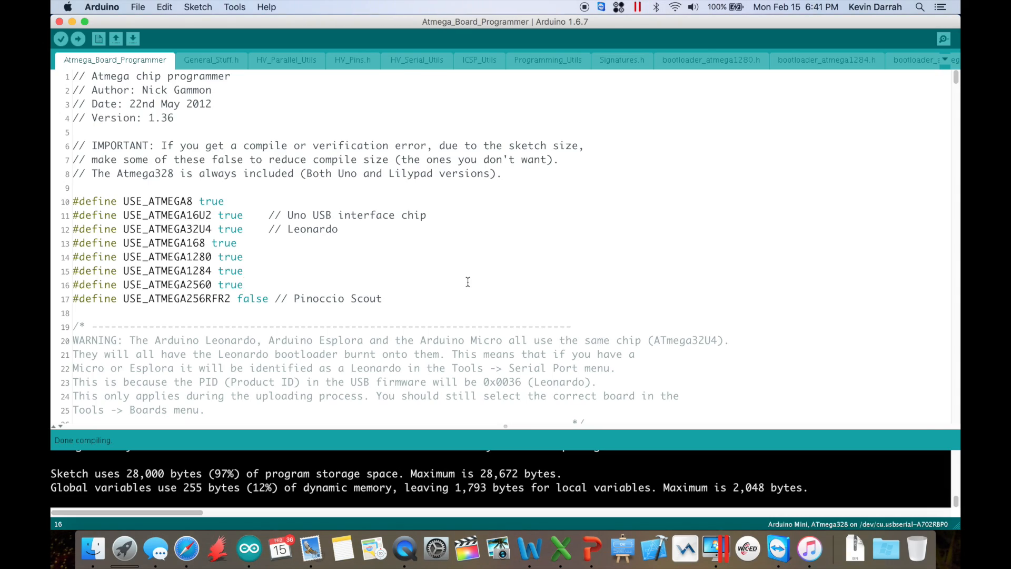
Scroll the arduino_sketches repository page to its sketch folder list.
{"action": "scroll", "scroll_direction": "down", "scroll_amount": 3}
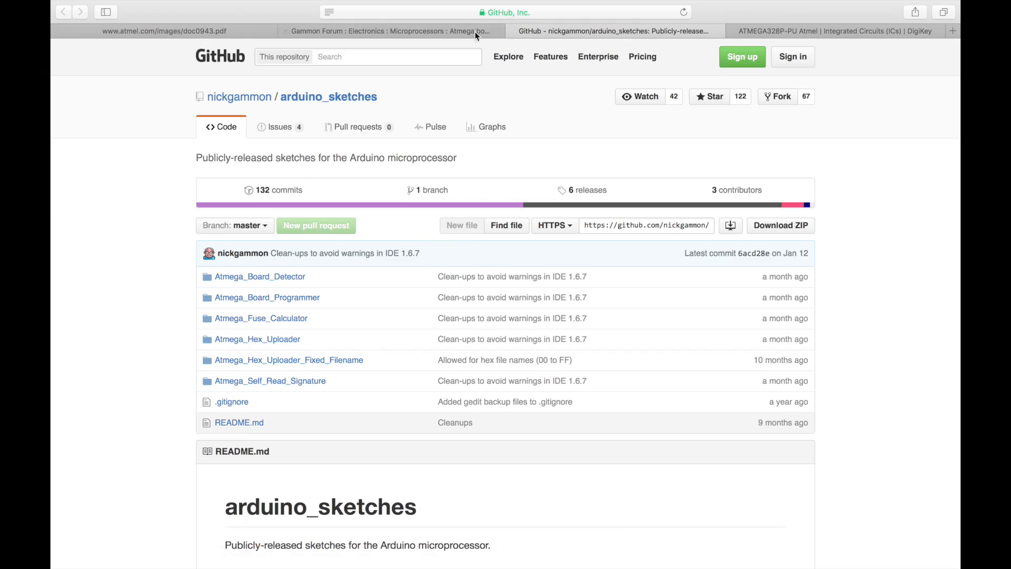
In the AVR910 doc0943 PDF, reach Figure 2 and highlight the MISO and RESET labels.
{"action": "left_click", "coordinate": [163, 31]}
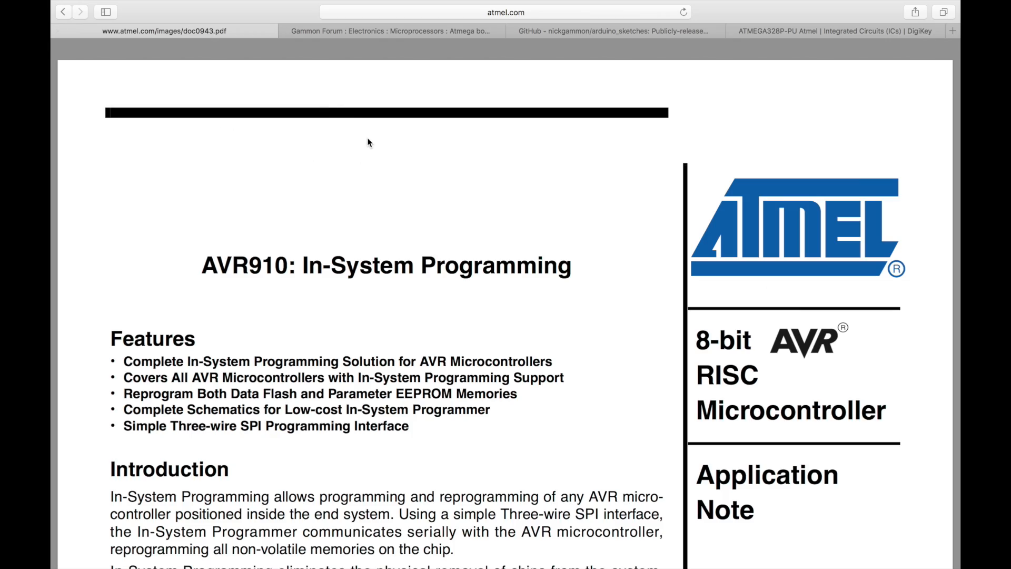
{"action": "scroll", "scroll_direction": "down", "scroll_amount": 3}
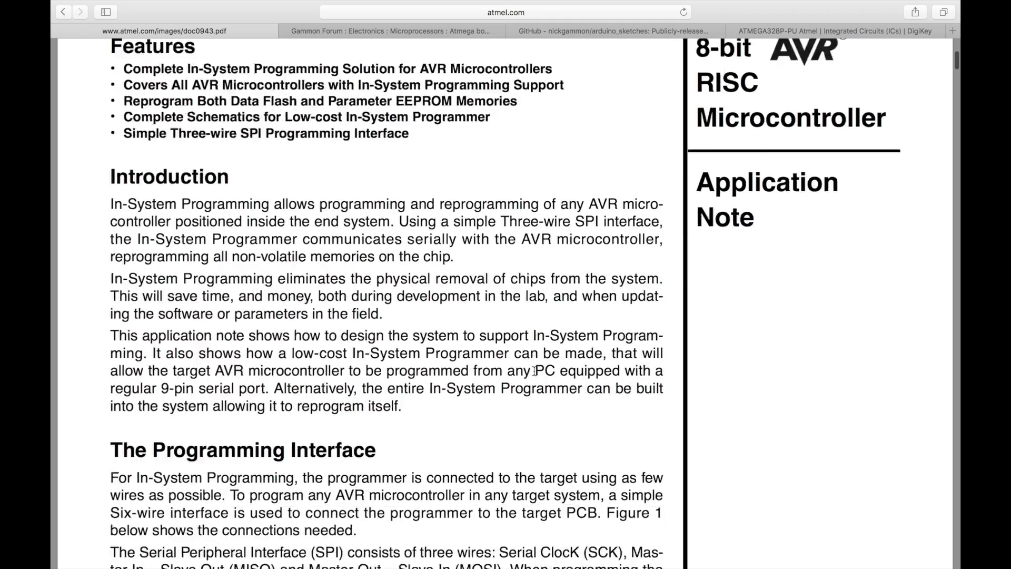
{"action": "scroll", "scroll_direction": "down", "scroll_amount": 3}
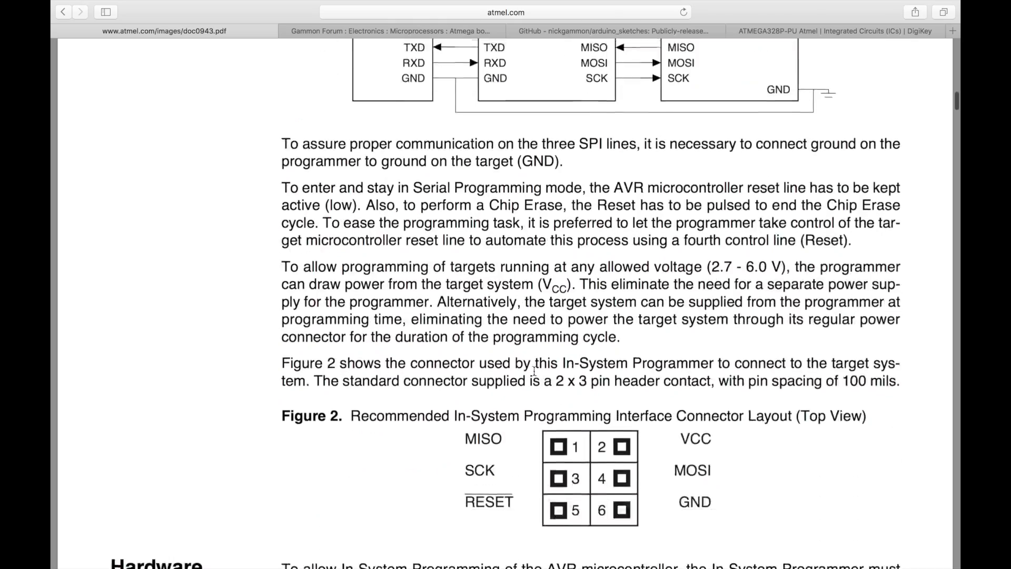
{"action": "scroll", "scroll_direction": "down", "scroll_amount": 3}
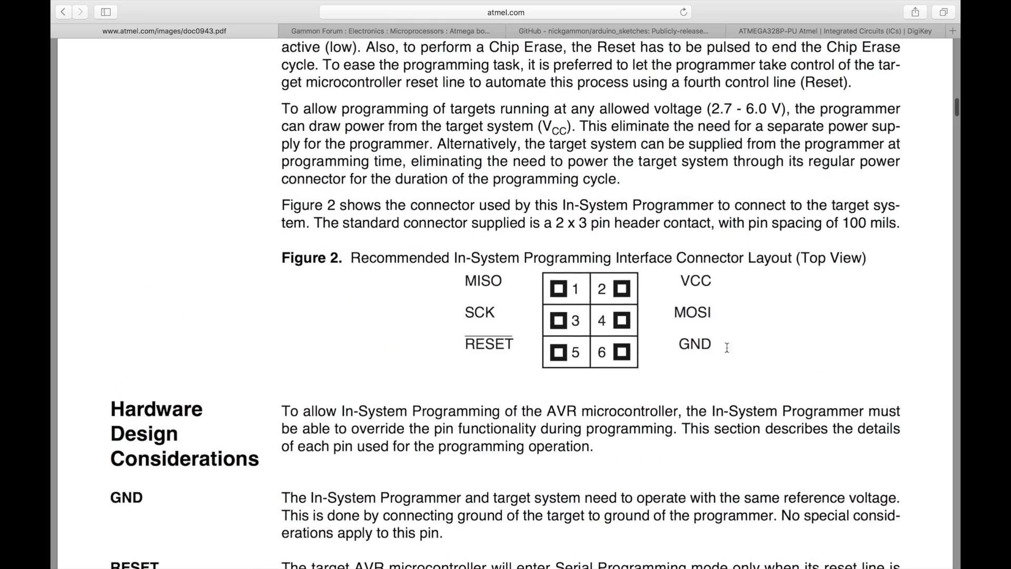
{"action": "scroll", "scroll_direction": "up", "scroll_amount": 3}
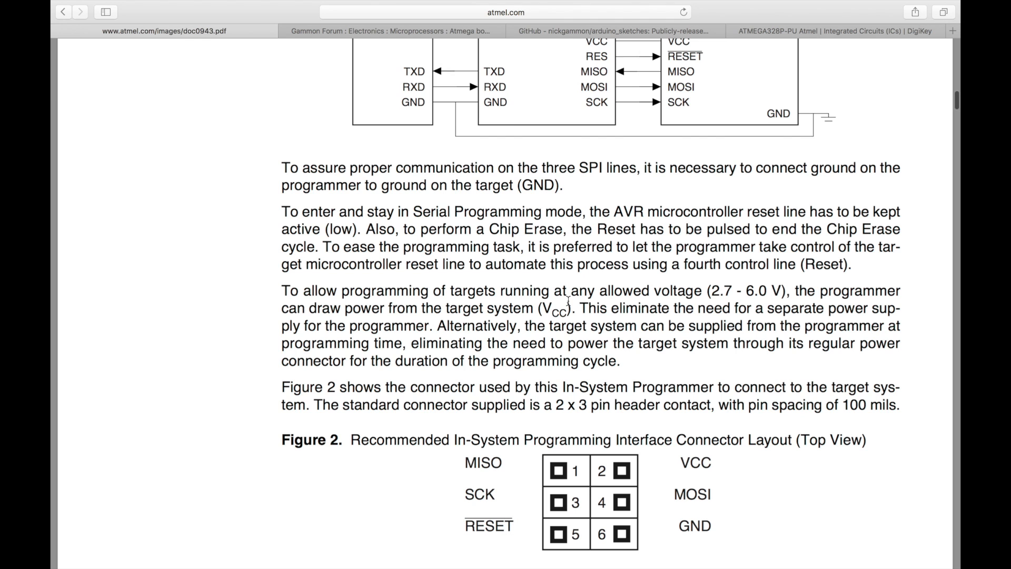
{"action": "scroll", "scroll_direction": "down", "scroll_amount": 3}
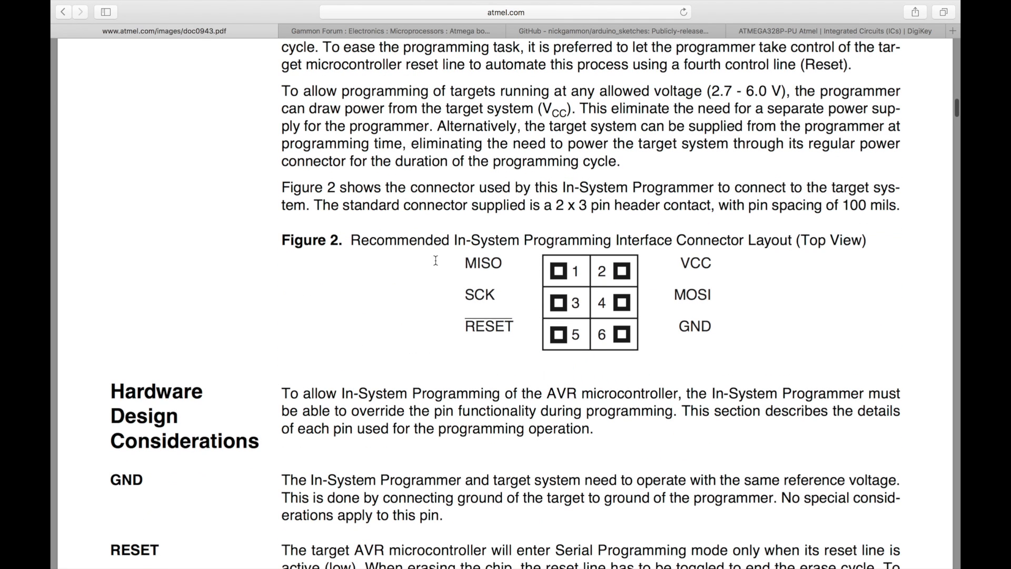
{"action": "mouse_move", "coordinate": [731, 322]}
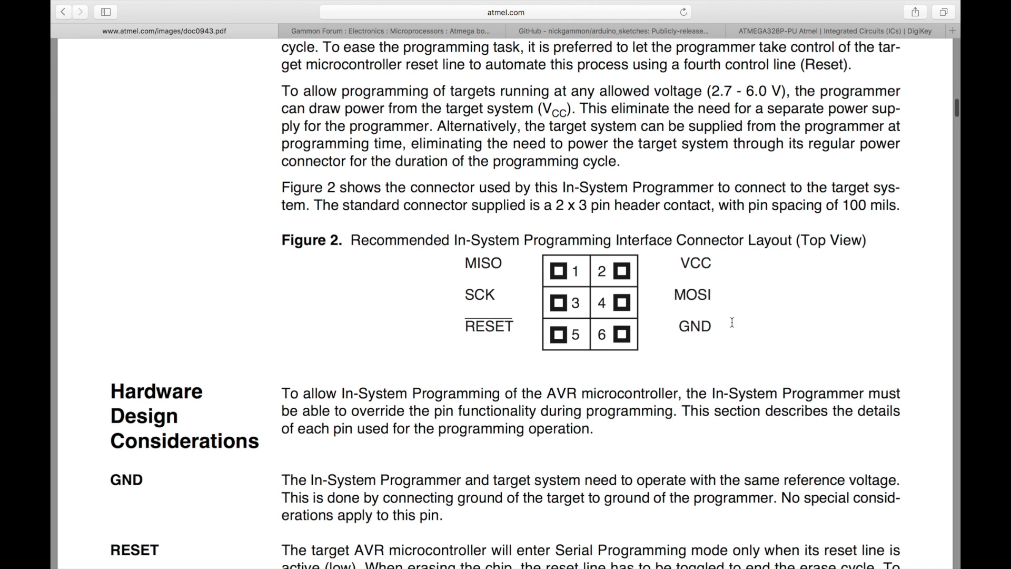
{"action": "mouse_move", "coordinate": [516, 265]}
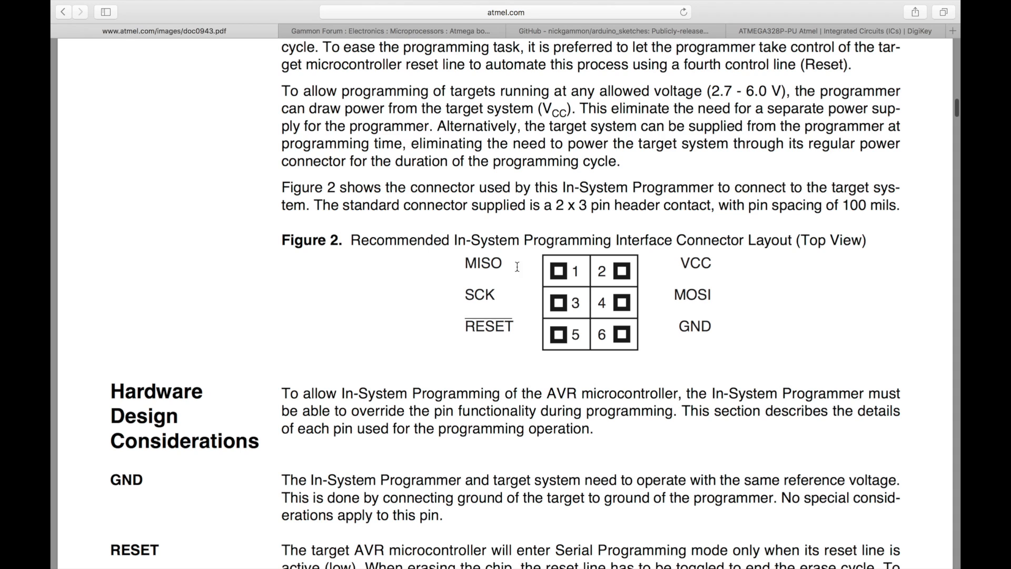
{"action": "mouse_move", "coordinate": [481, 317]}
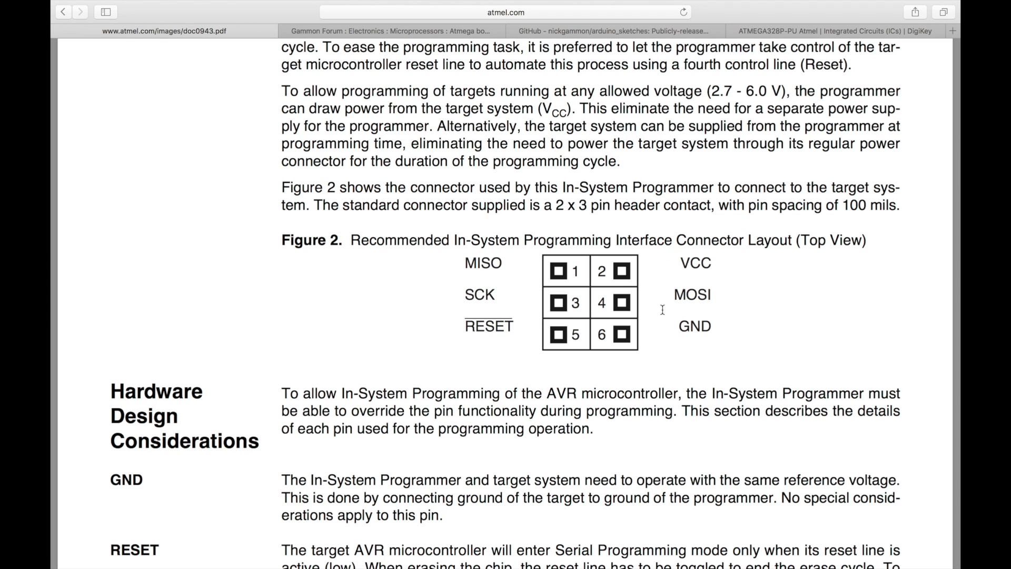
{"action": "mouse_move", "coordinate": [509, 259]}
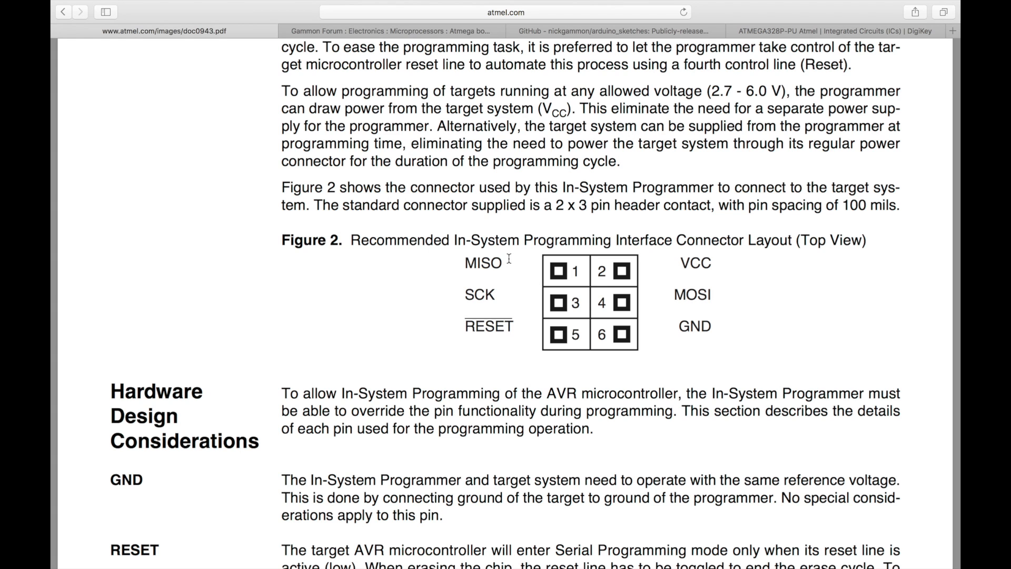
{"action": "double_click", "coordinate": [482, 263]}
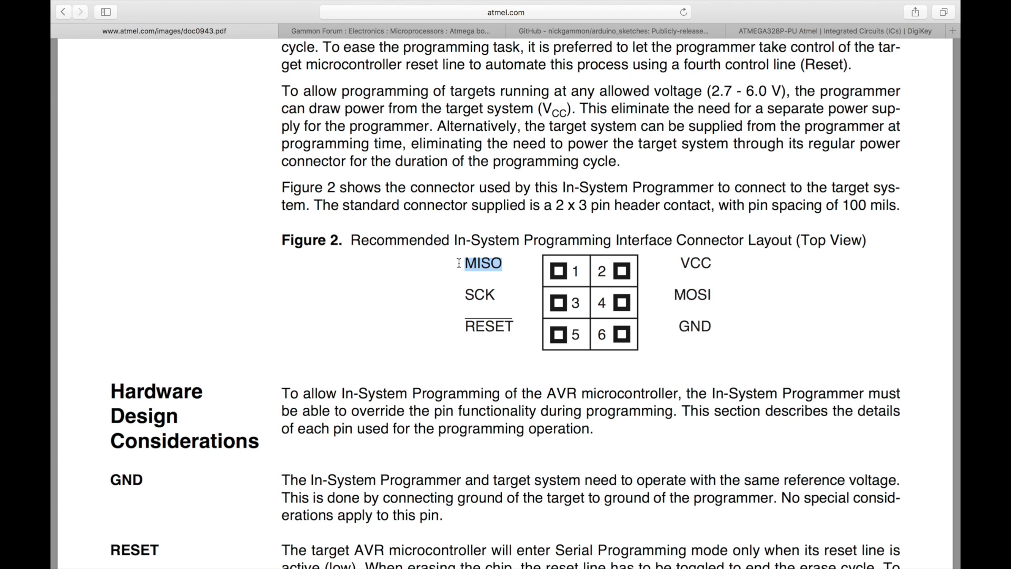
{"action": "mouse_move", "coordinate": [484, 195]}
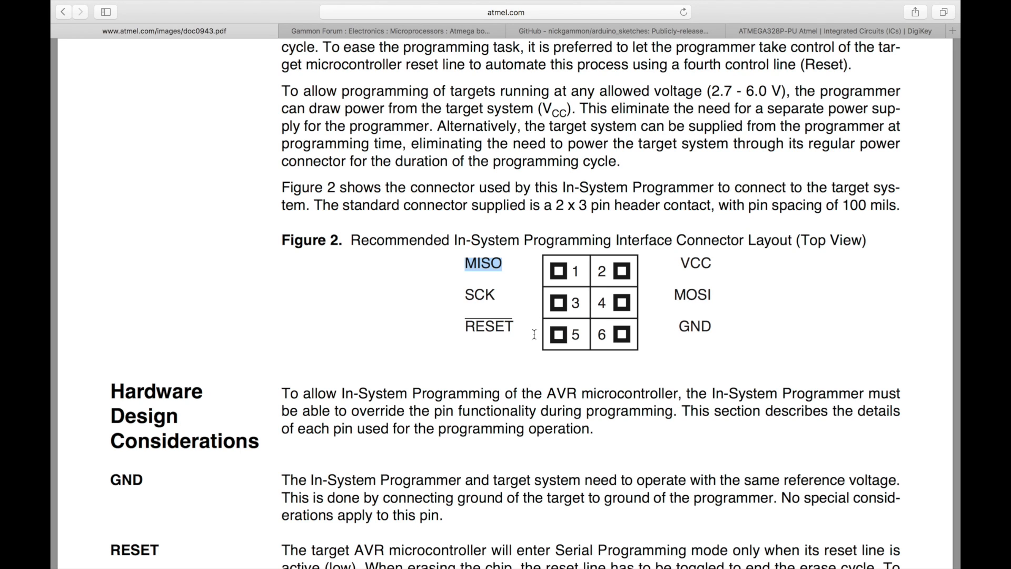
{"action": "double_click", "coordinate": [488, 326]}
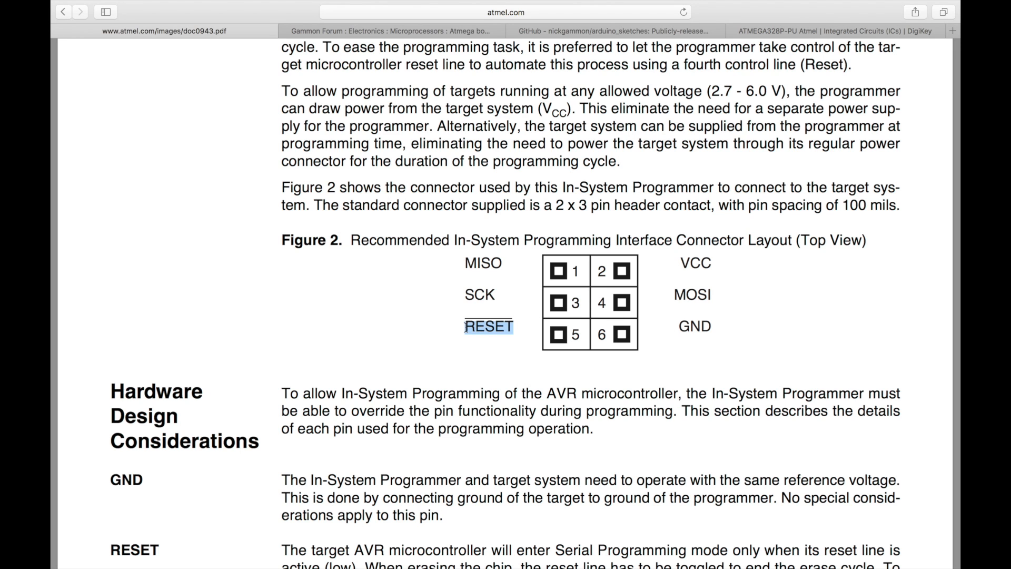
{"action": "mouse_move", "coordinate": [793, 46]}
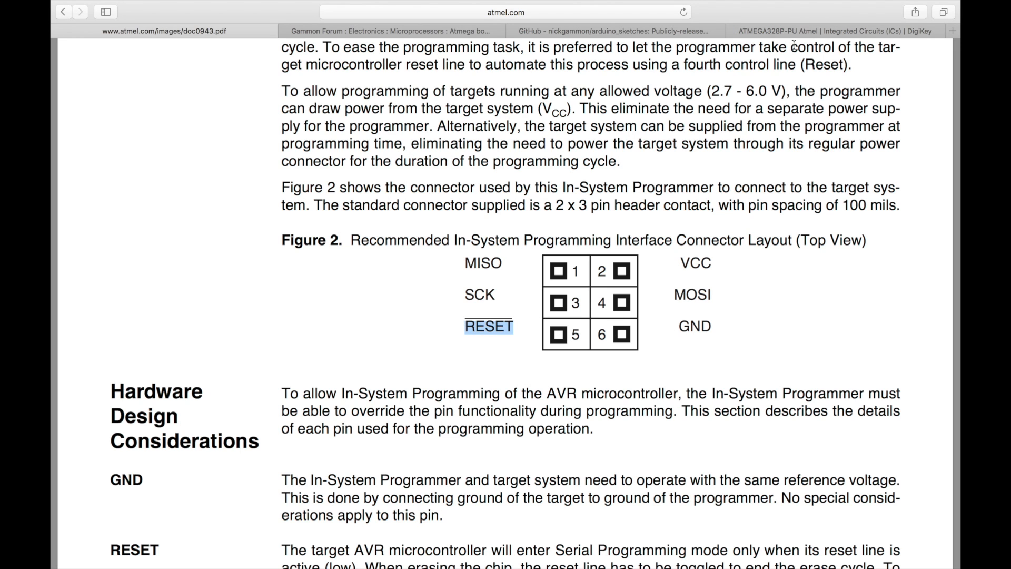
Open the ATmega328P datasheet summary from Digi-Key and scroll to the 28 PDIP pinout.
{"action": "left_click", "coordinate": [834, 31]}
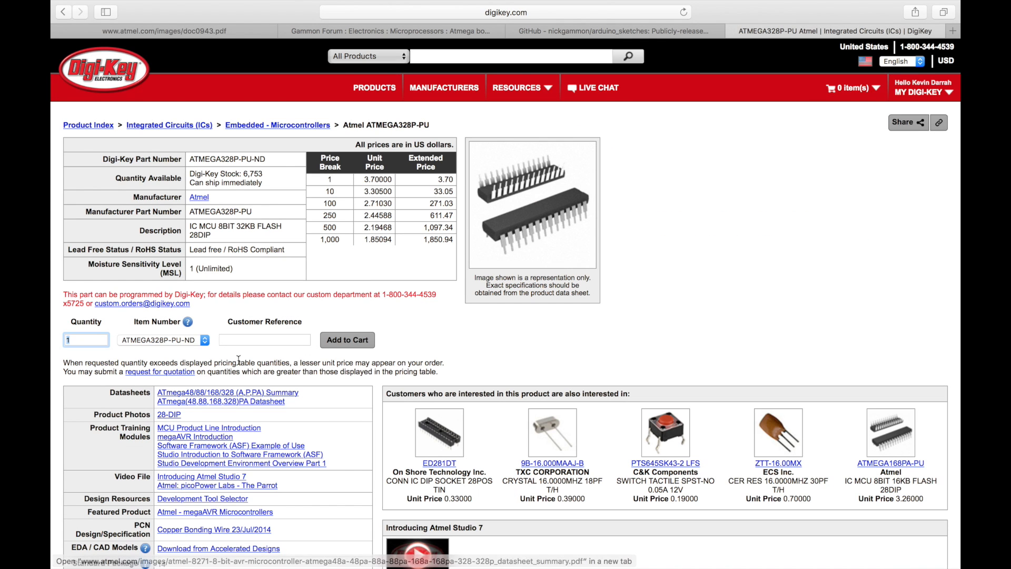
{"action": "left_click", "coordinate": [230, 392]}
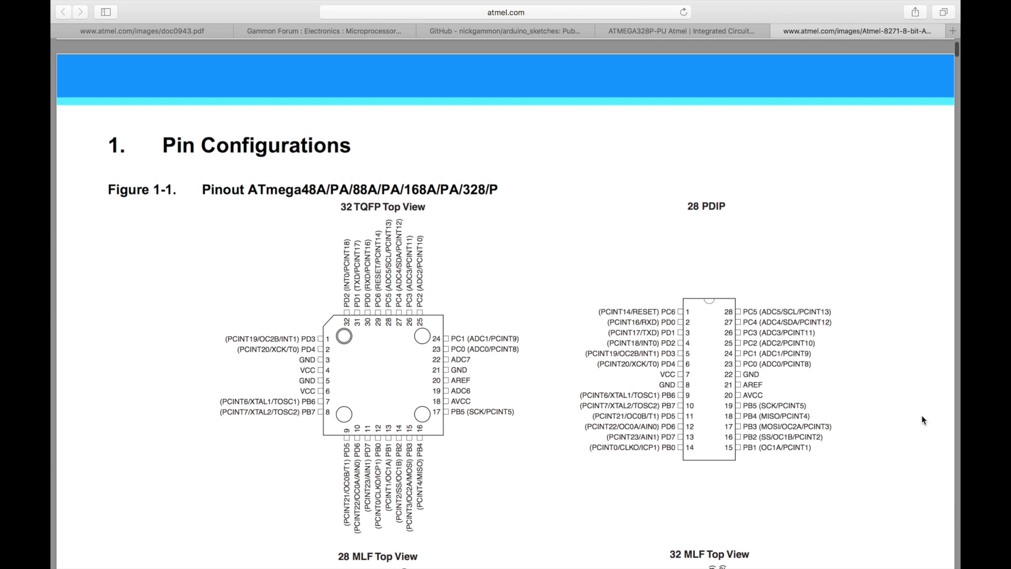
{"action": "scroll", "scroll_direction": "down", "scroll_amount": 3}
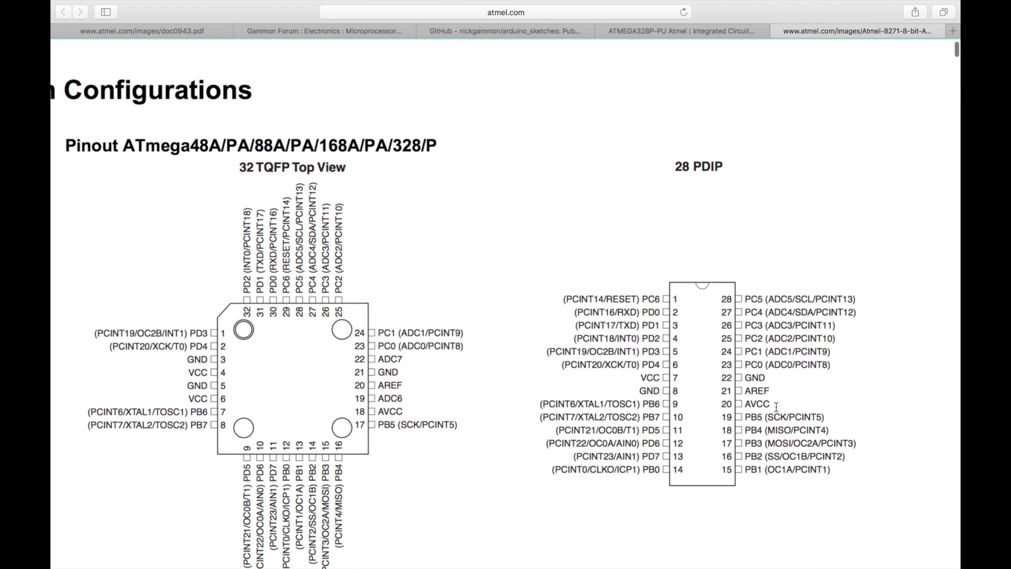
{"action": "scroll", "scroll_direction": "down", "scroll_amount": 3}
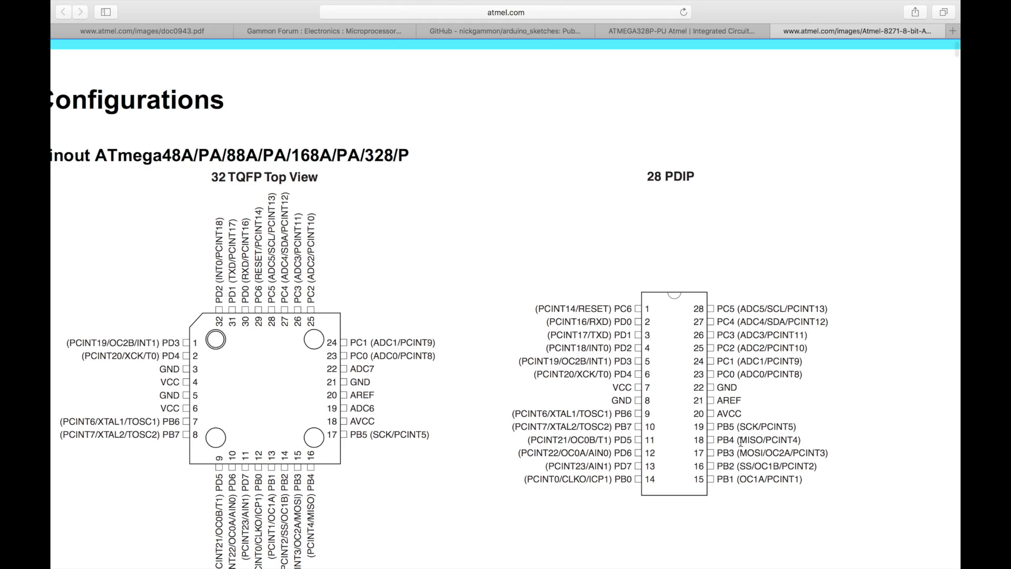
{"action": "scroll", "scroll_direction": "down", "scroll_amount": 3}
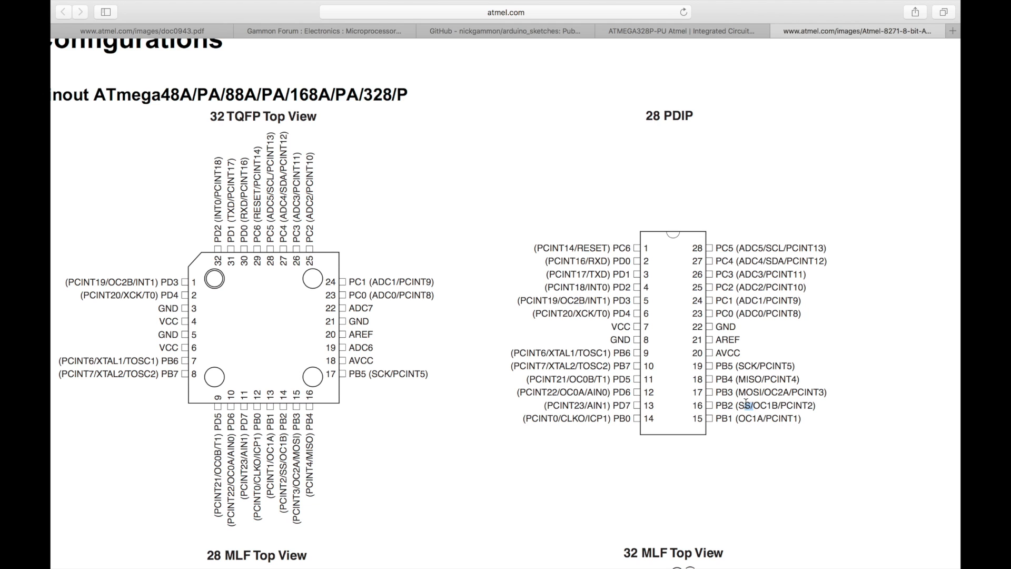
{"action": "mouse_move", "coordinate": [611, 247]}
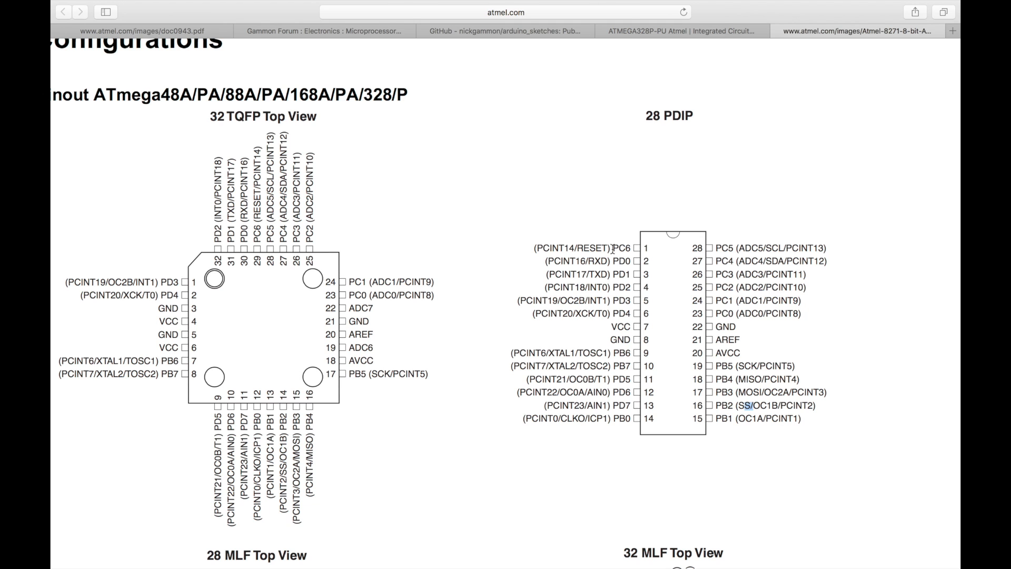
{"action": "mouse_move", "coordinate": [830, 376]}
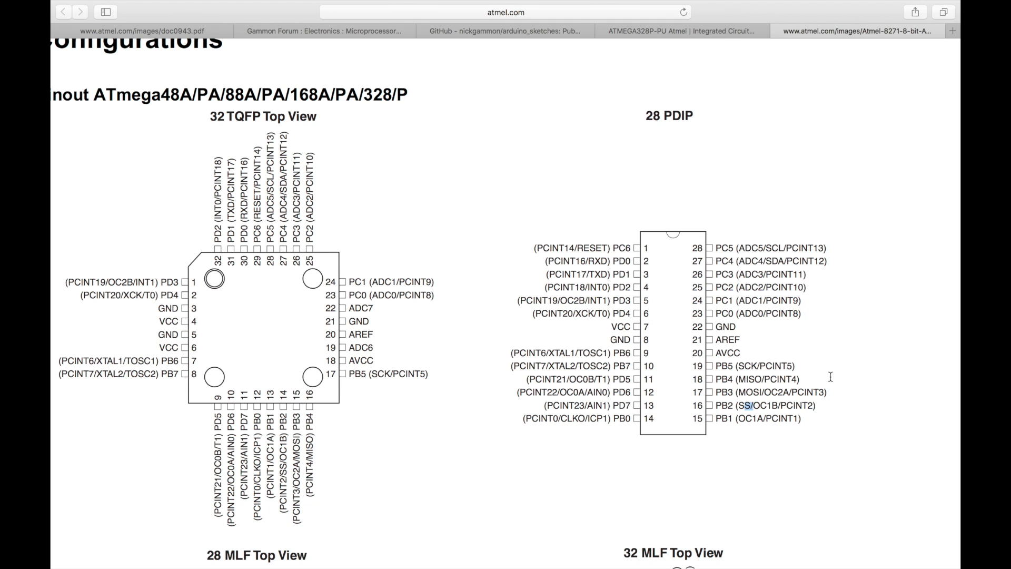
{"action": "mouse_move", "coordinate": [779, 394]}
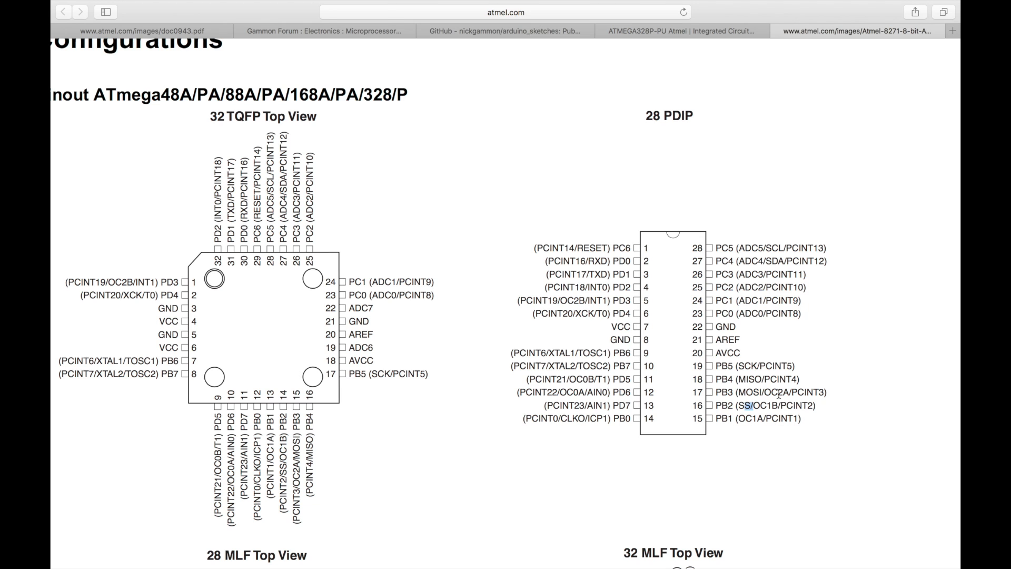
{"action": "mouse_move", "coordinate": [674, 355]}
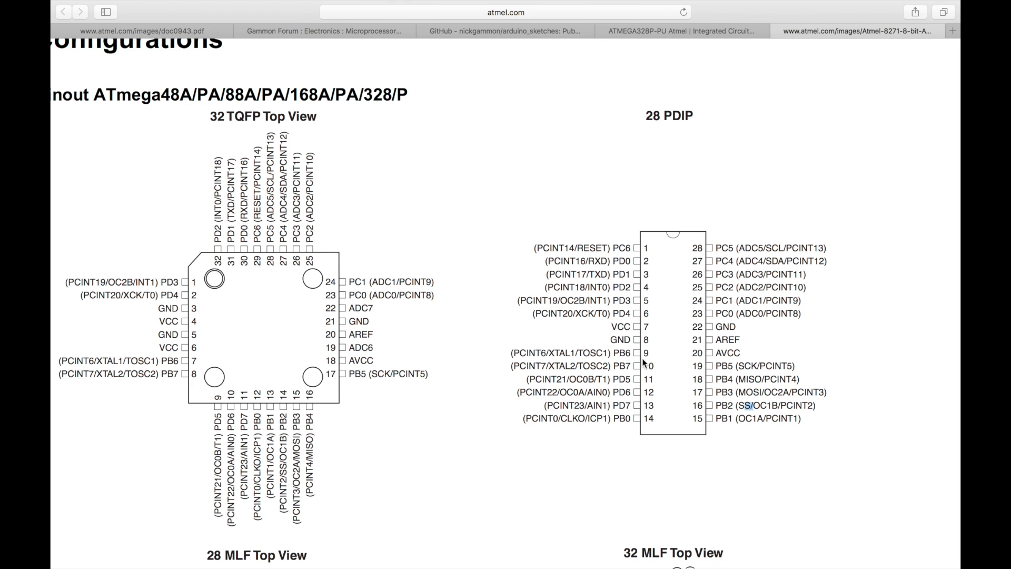
{"action": "mouse_move", "coordinate": [714, 373]}
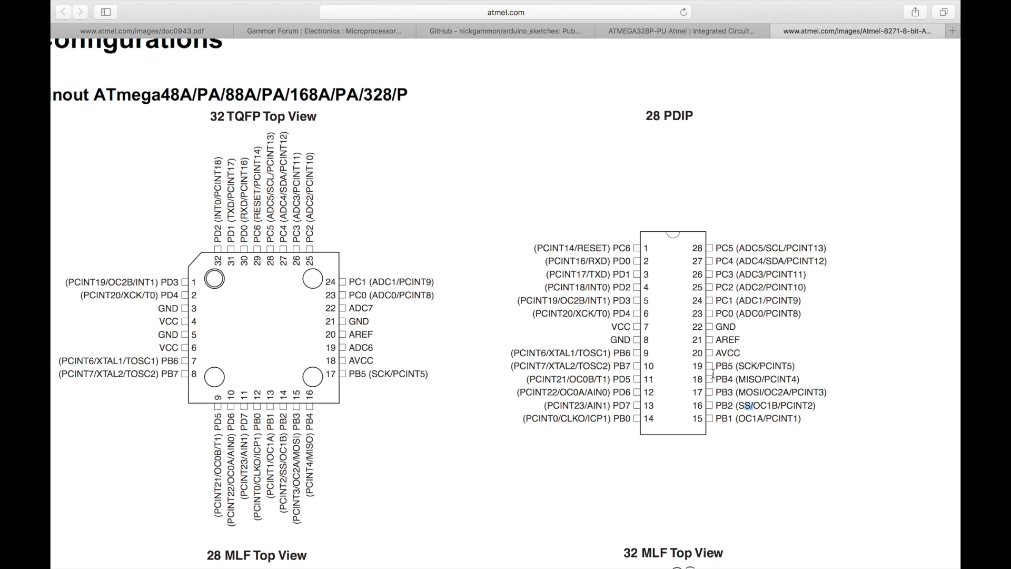
{"action": "mouse_move", "coordinate": [735, 417]}
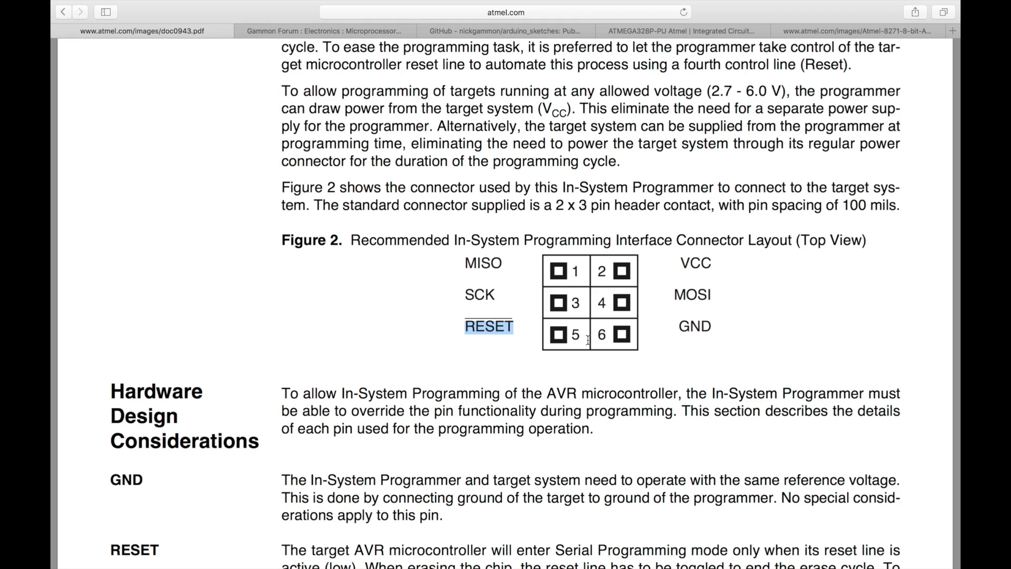
Bring the Arduino IDE window with Atmega_Board_Programmer to the front.
{"action": "left_click", "coordinate": [863, 31]}
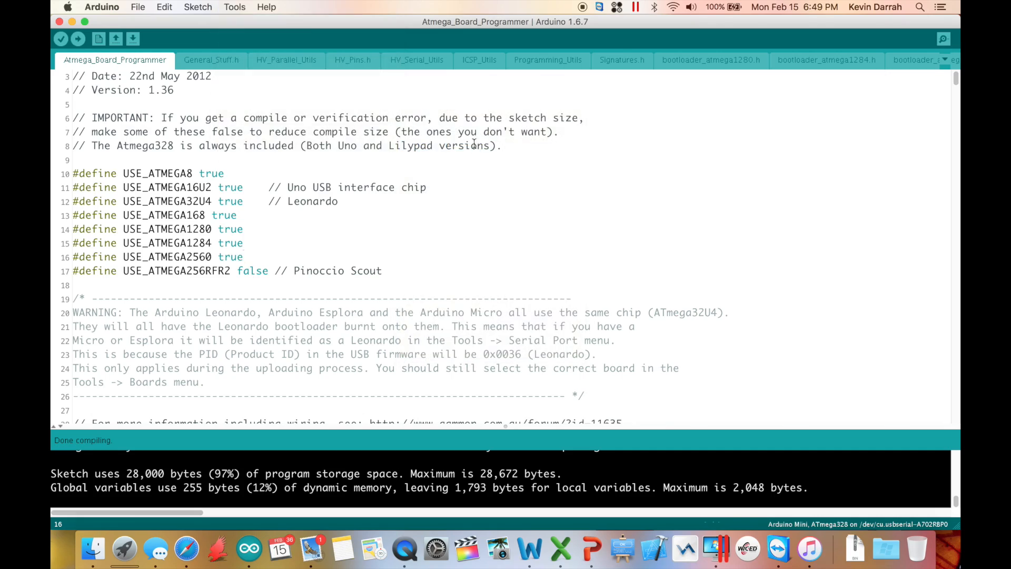
Target Arduino Duemilanove or Diecimila and upload the Atmega_Board_Programmer sketch.
{"action": "left_click", "coordinate": [234, 7]}
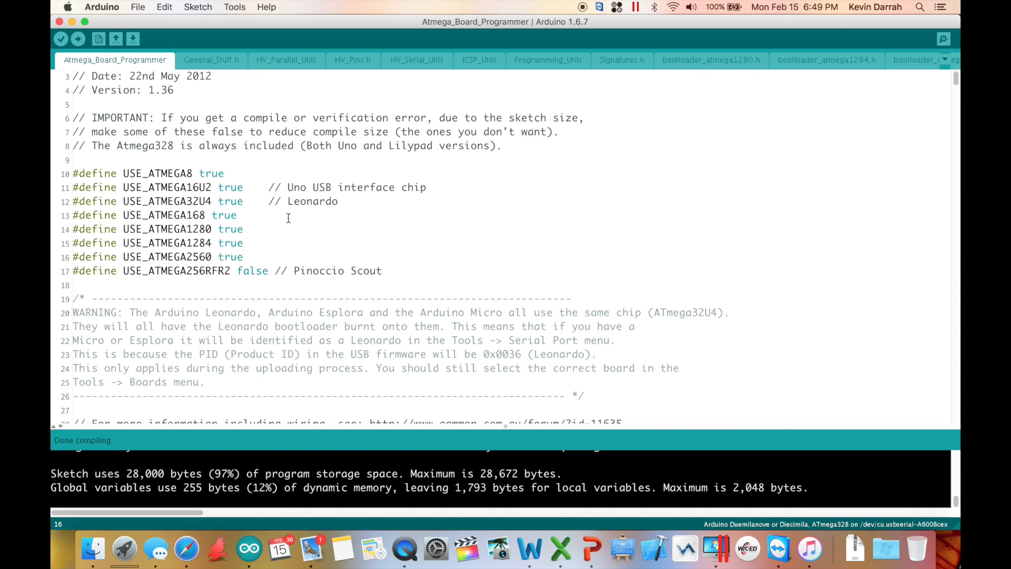
{"action": "left_click", "coordinate": [78, 38]}
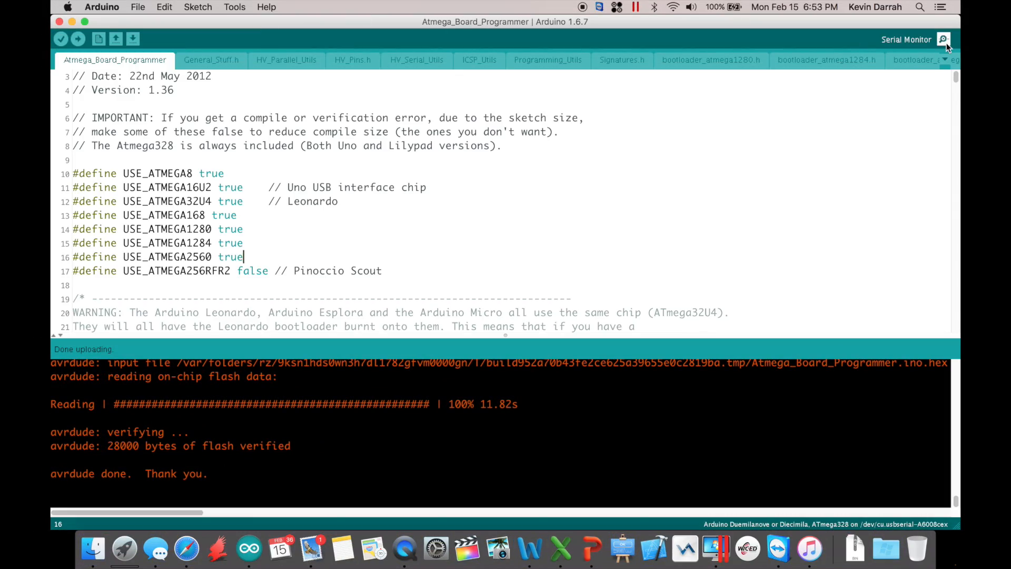
Open the Serial Monitor and enter 'U' to choose the Uno 16 MHz loader.
{"action": "left_click", "coordinate": [942, 39]}
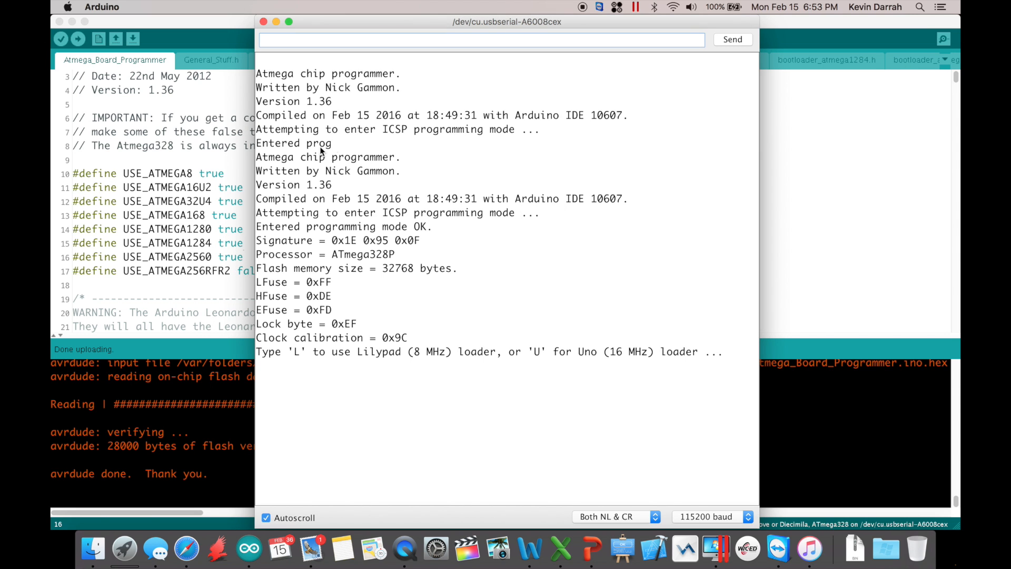
{"action": "mouse_move", "coordinate": [439, 159]}
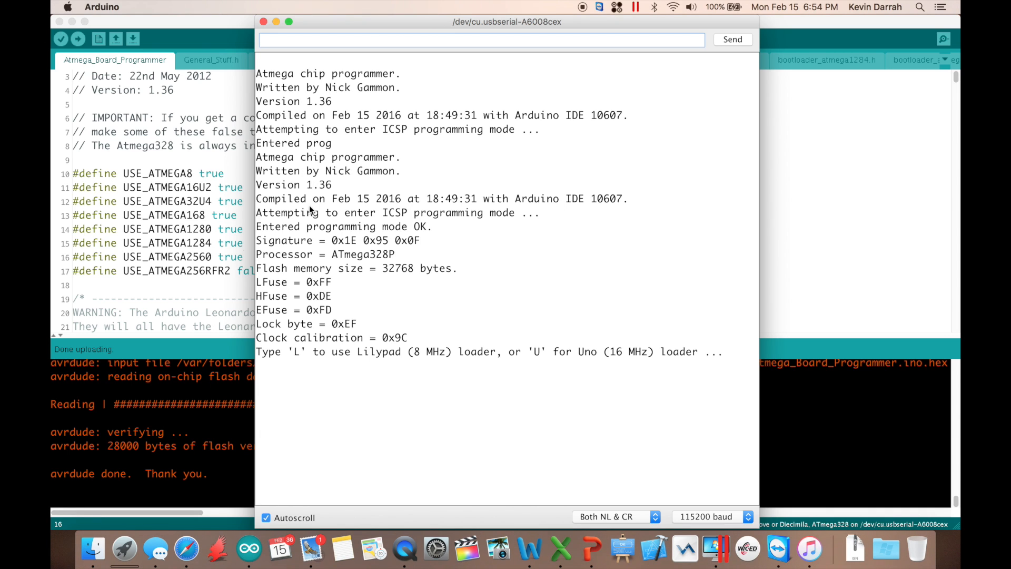
{"action": "mouse_move", "coordinate": [311, 247]}
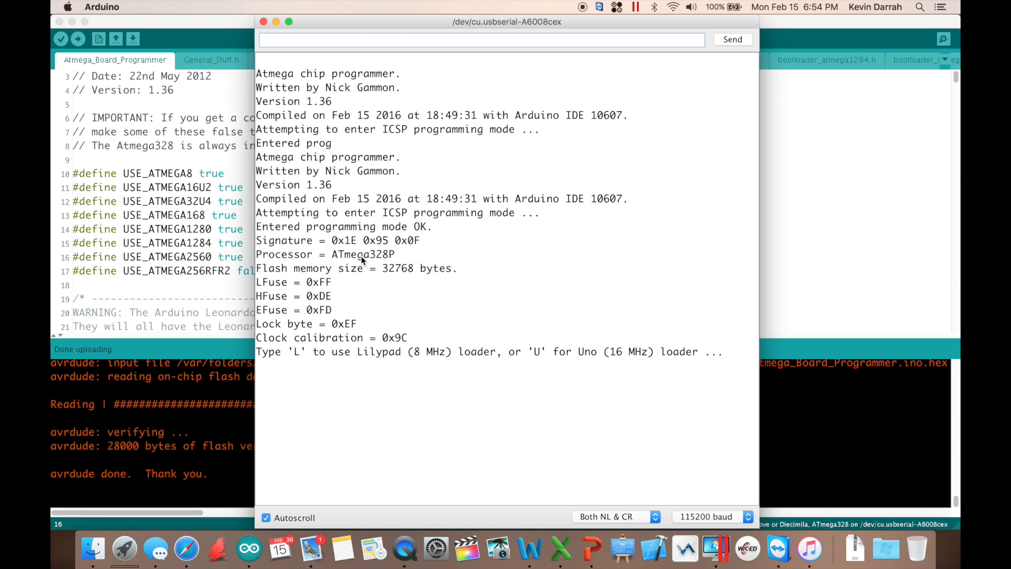
{"action": "mouse_move", "coordinate": [359, 322]}
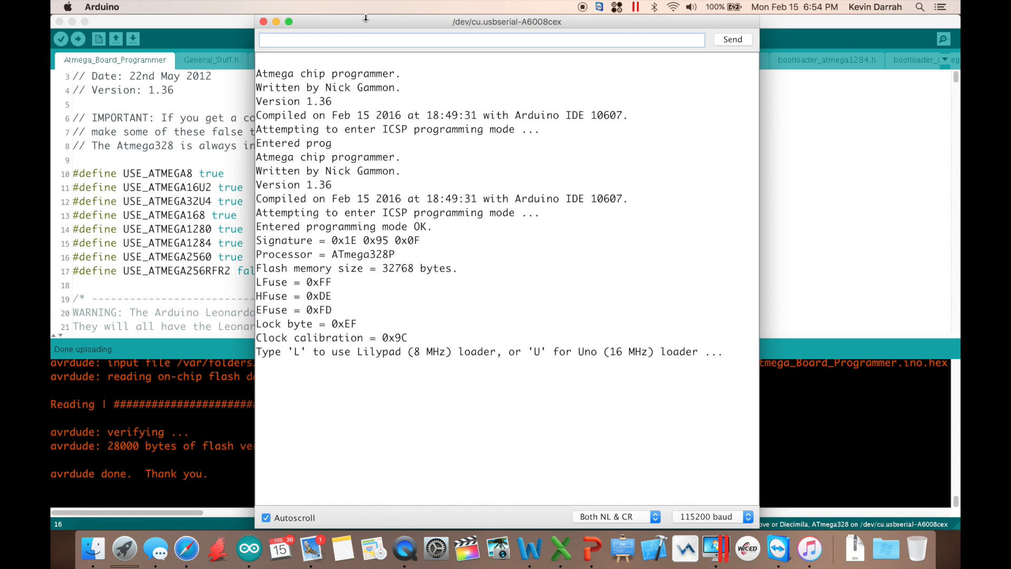
{"action": "mouse_move", "coordinate": [352, 377]}
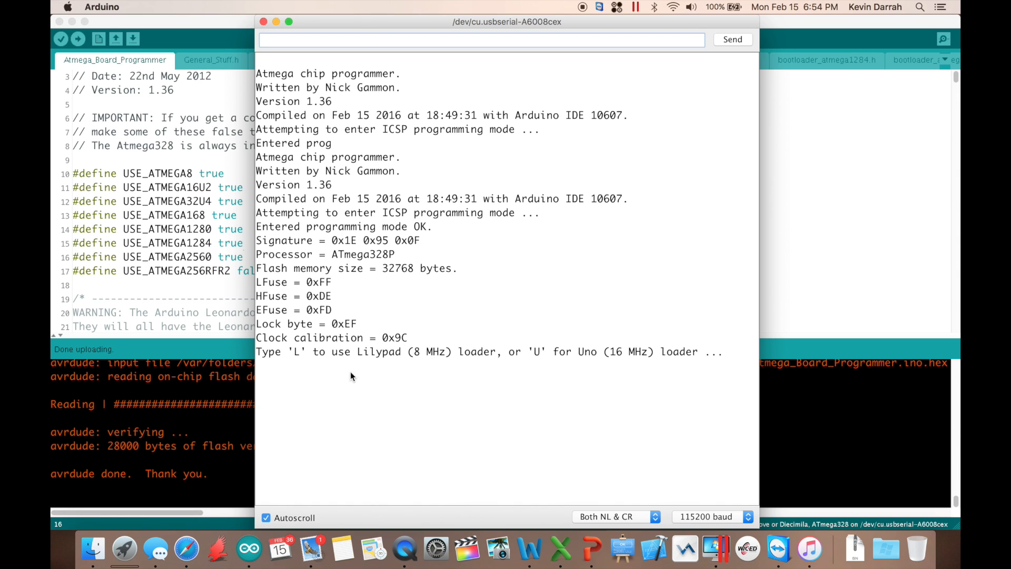
{"action": "mouse_move", "coordinate": [455, 361]}
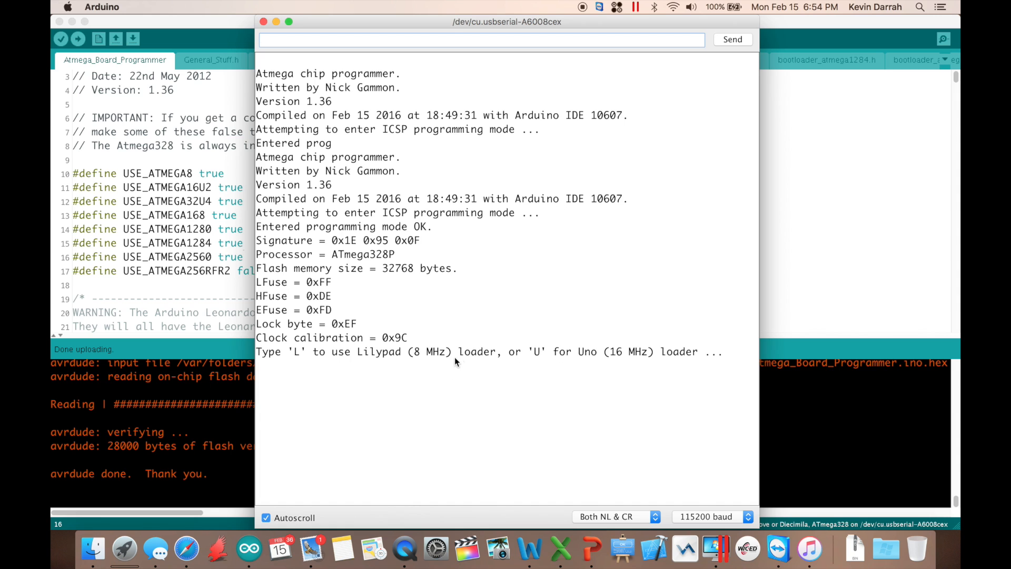
{"action": "mouse_move", "coordinate": [341, 363]}
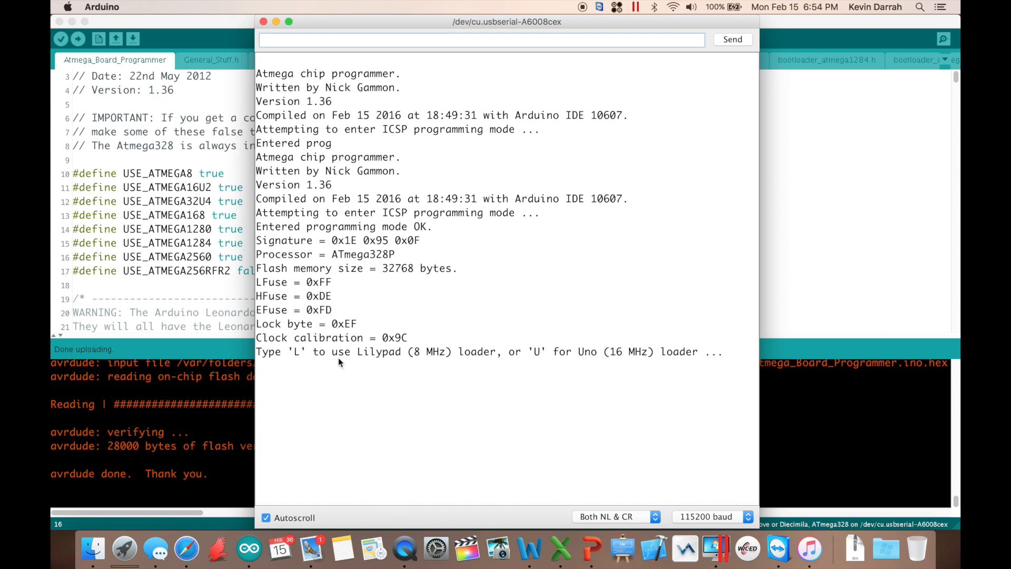
{"action": "mouse_move", "coordinate": [298, 361]}
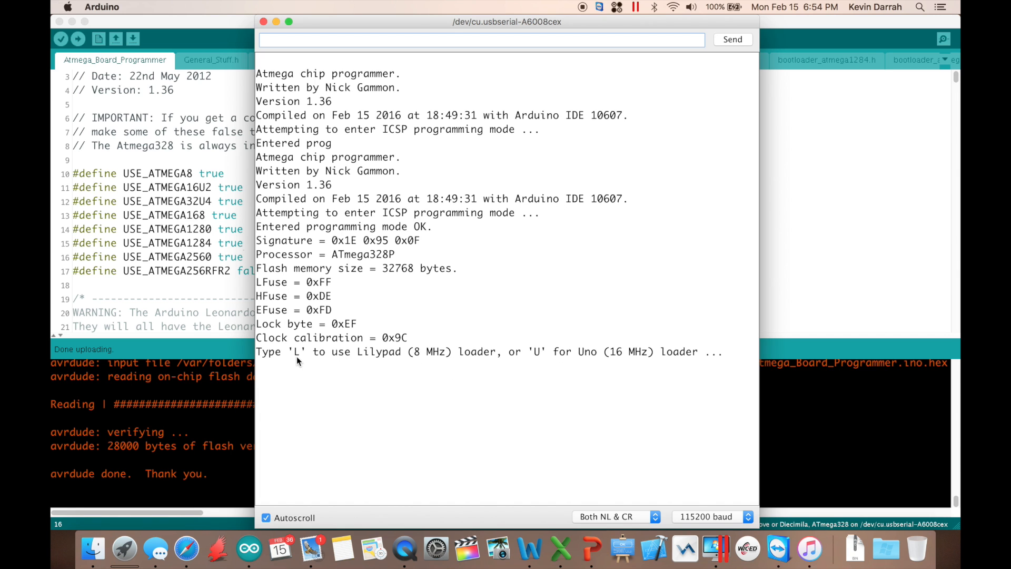
{"action": "mouse_move", "coordinate": [594, 371]}
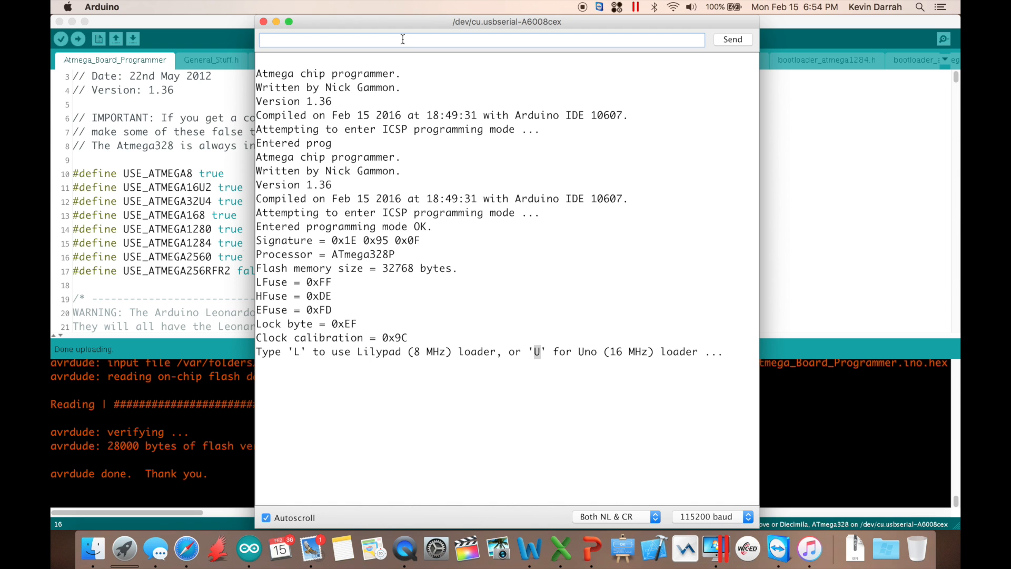
{"action": "mouse_move", "coordinate": [352, 241]}
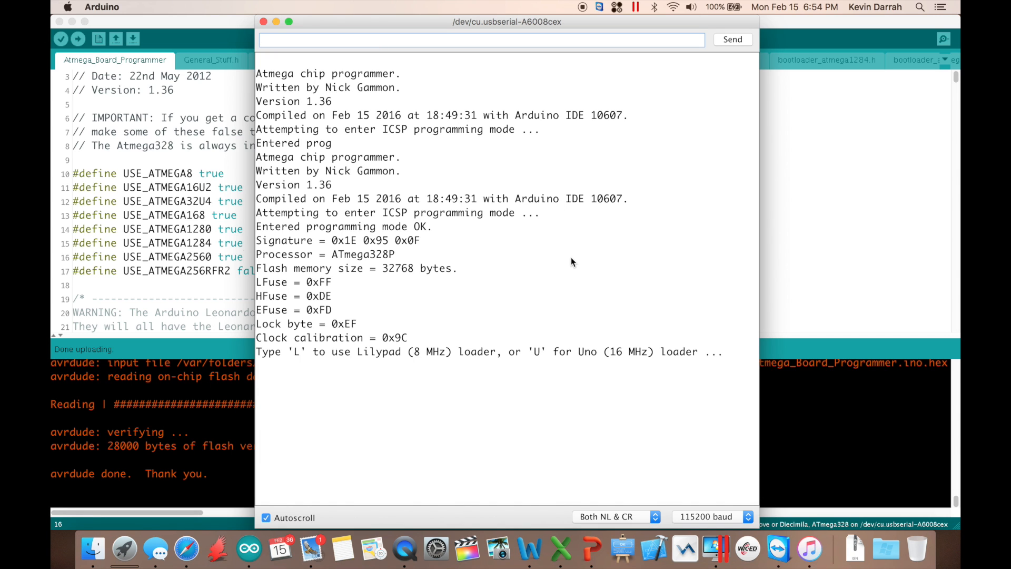
{"action": "mouse_move", "coordinate": [641, 363]}
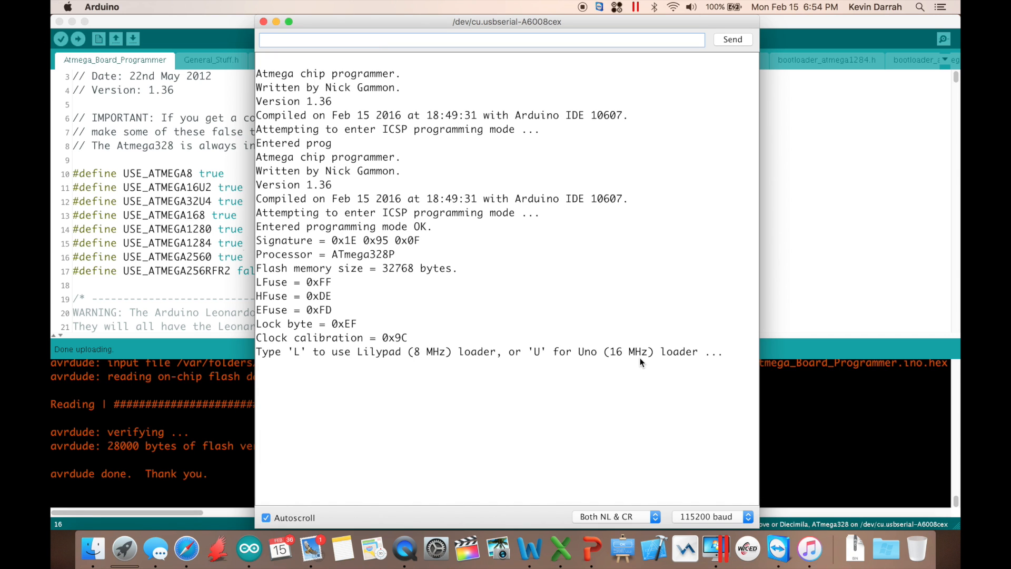
{"action": "type", "text": "U"}
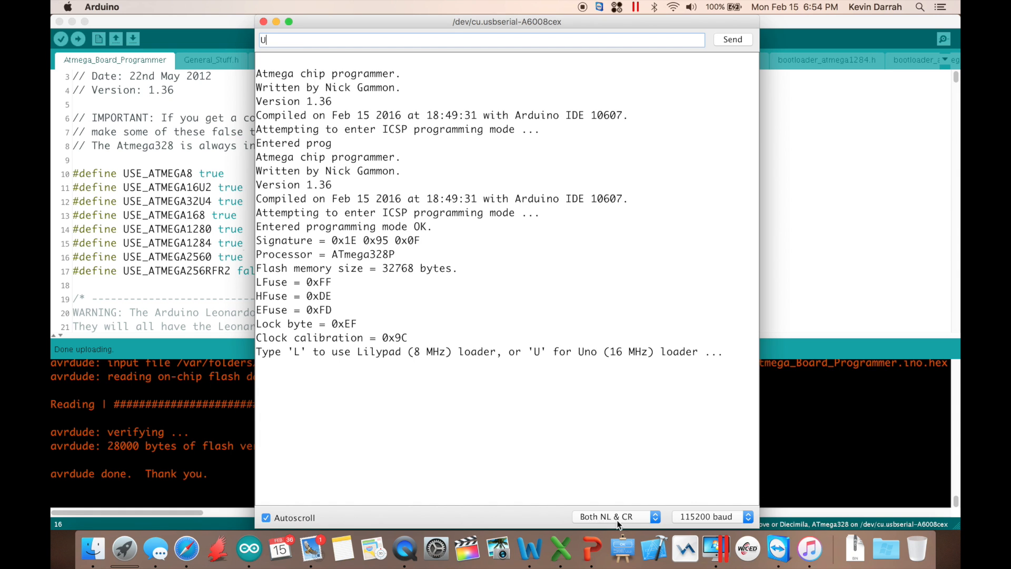
{"action": "mouse_move", "coordinate": [453, 225]}
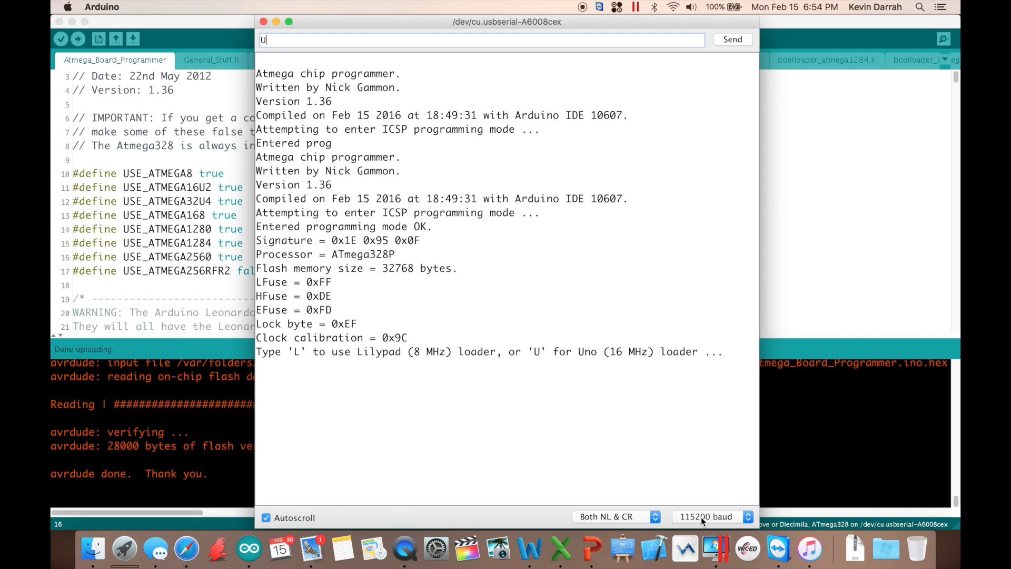
{"action": "mouse_move", "coordinate": [520, 169]}
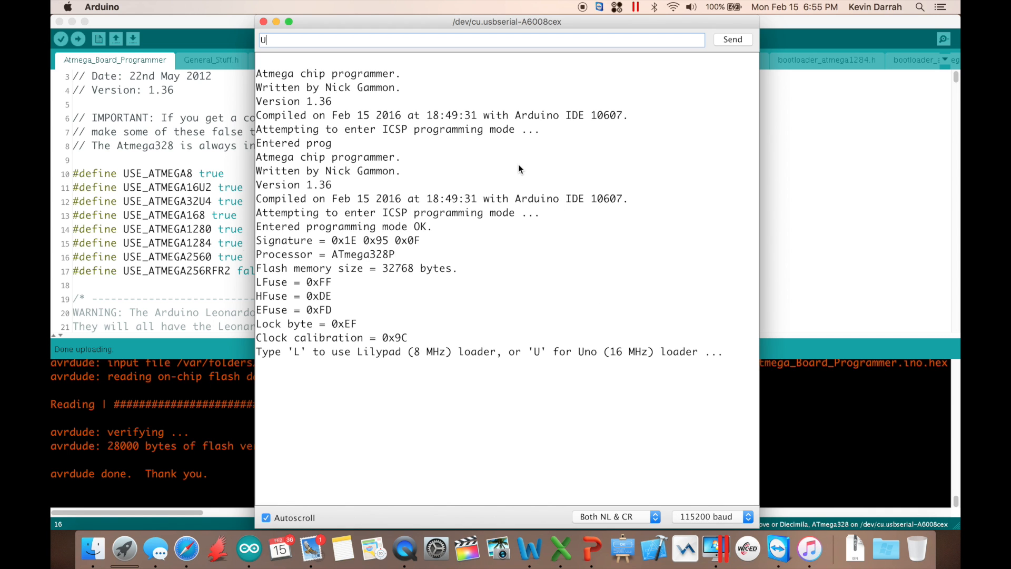
Send 'U' to the programmer to select the Uno Optiboot 16 MHz loader.
{"action": "left_click", "coordinate": [732, 39]}
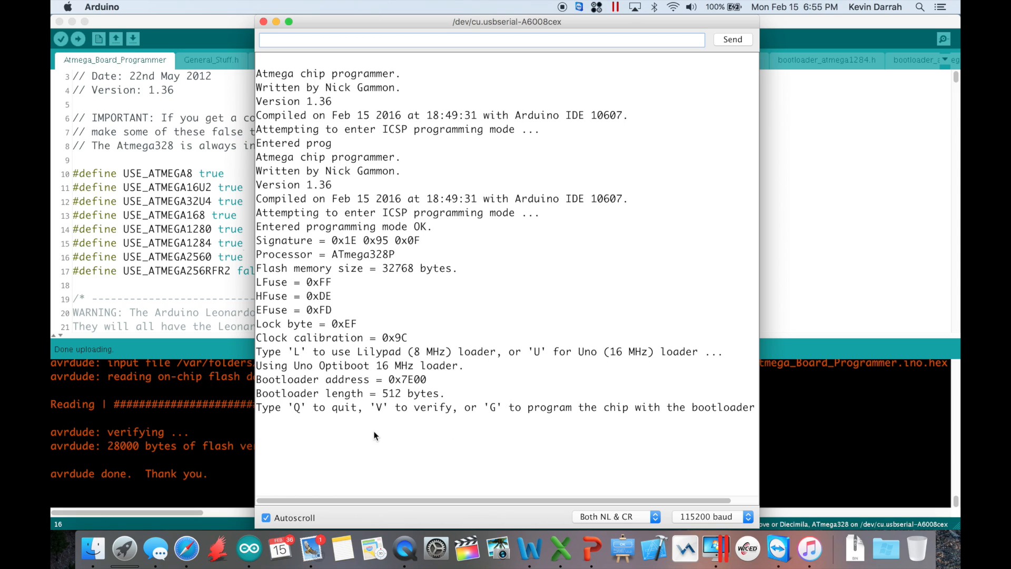
{"action": "mouse_move", "coordinate": [330, 419]}
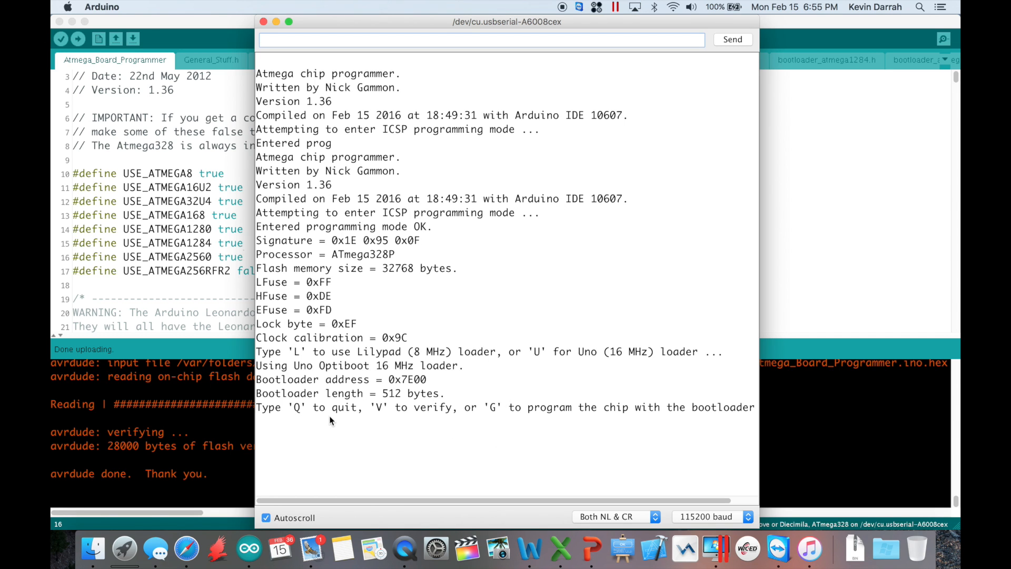
{"action": "mouse_move", "coordinate": [503, 414]}
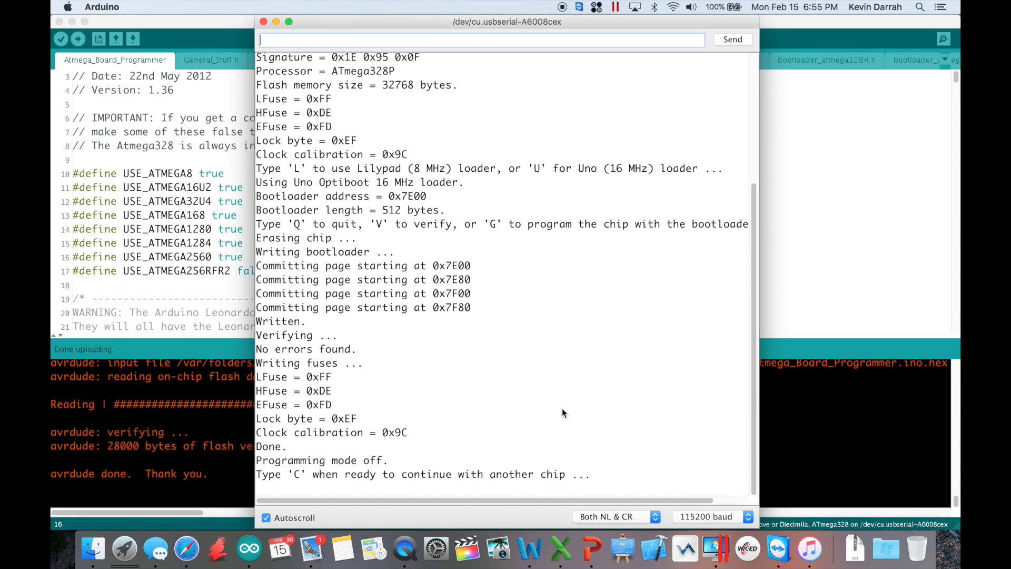
{"action": "mouse_move", "coordinate": [544, 380]}
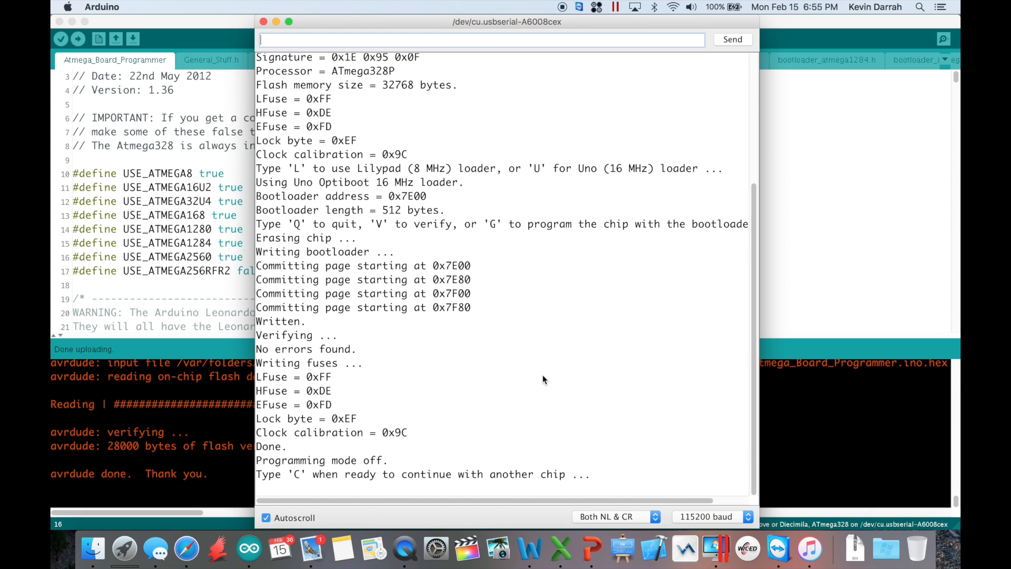
{"action": "mouse_move", "coordinate": [523, 356]}
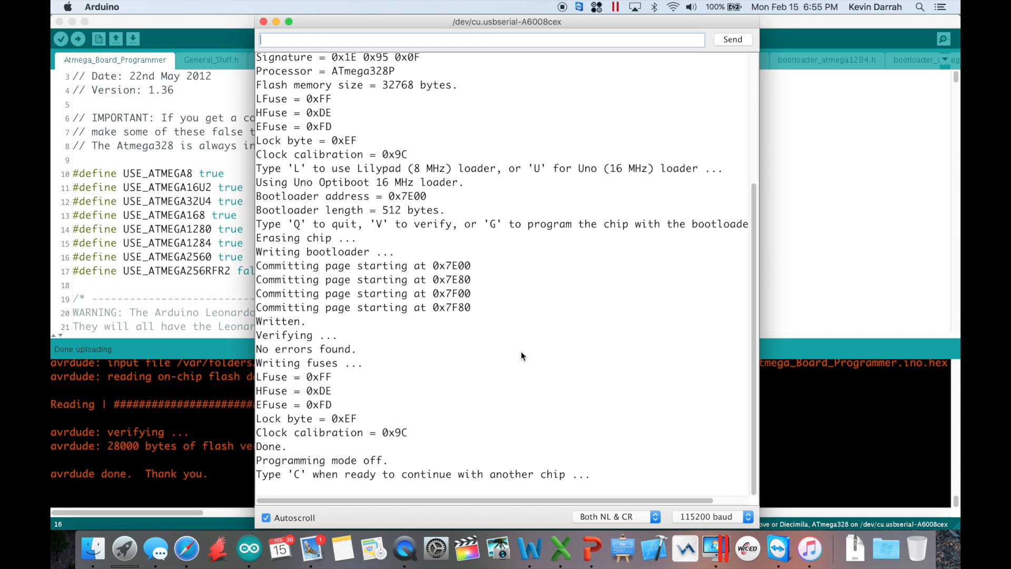
{"action": "mouse_move", "coordinate": [532, 448]}
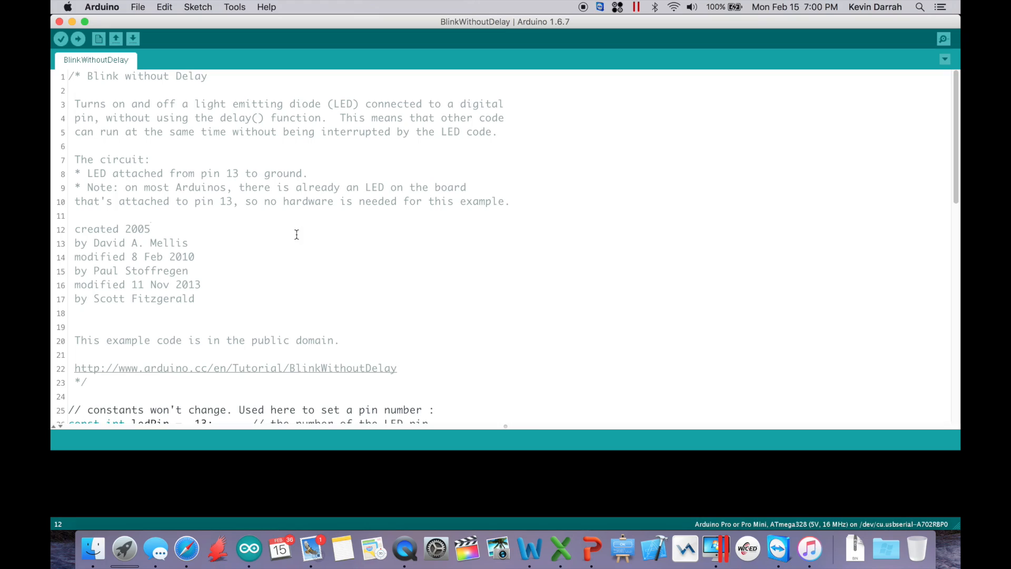
{"action": "mouse_move", "coordinate": [316, 304]}
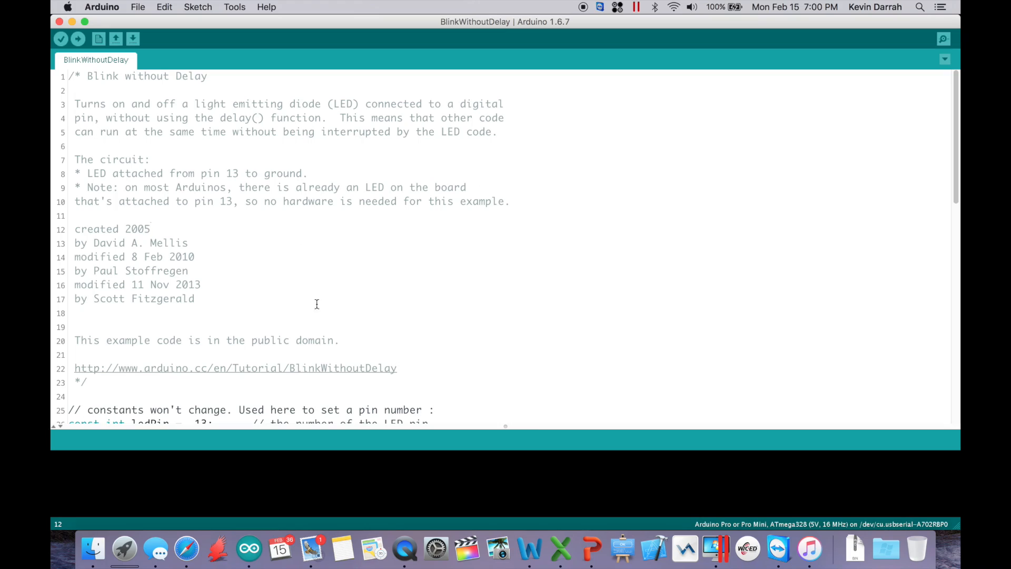
Set BlinkWithoutDelay's board to Arduino Mini and check port /dev/cu.usbserial-A702RBP0.
{"action": "scroll", "scroll_direction": "down", "scroll_amount": 3}
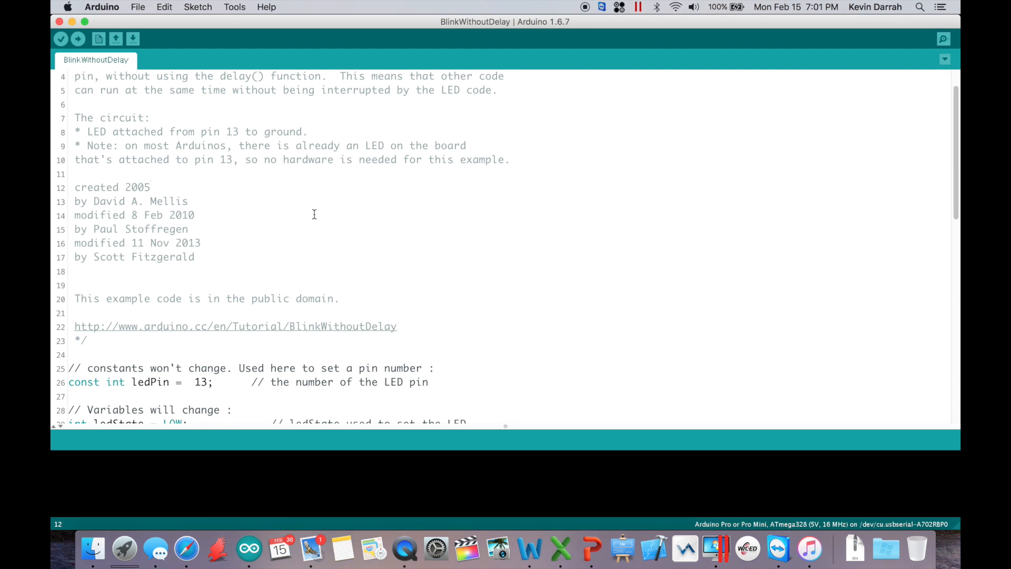
{"action": "left_click", "coordinate": [234, 7]}
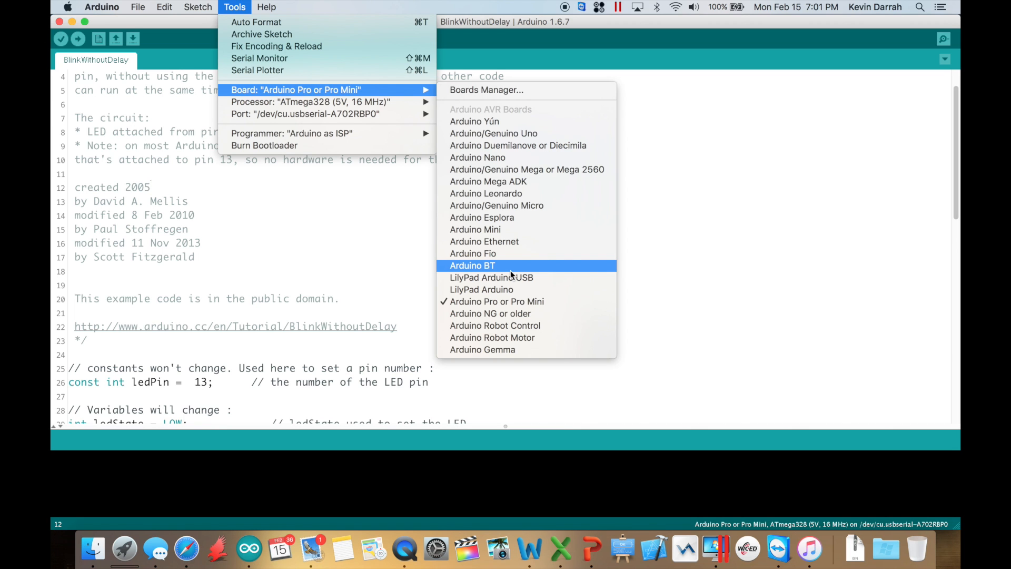
{"action": "mouse_move", "coordinate": [555, 229]}
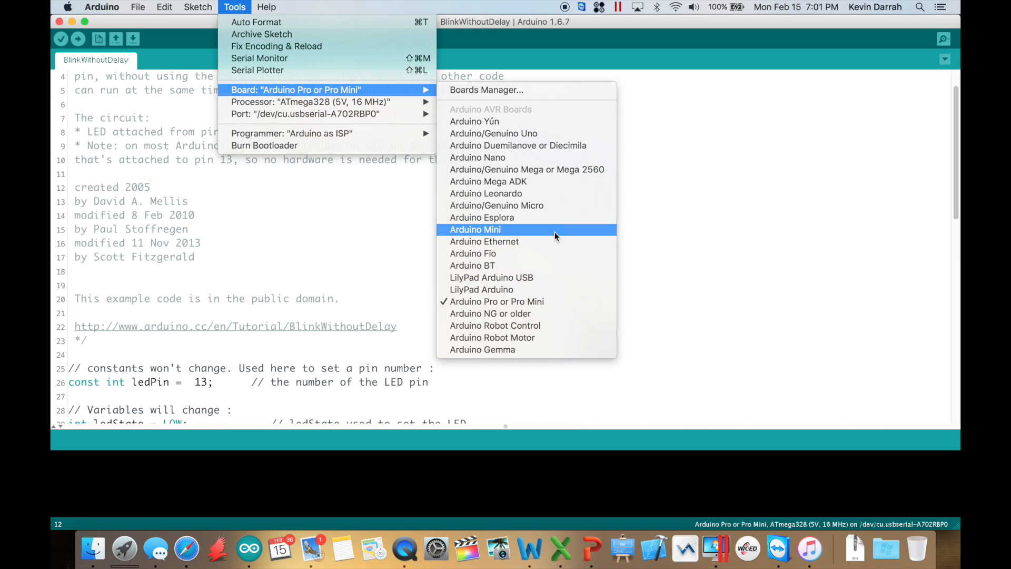
{"action": "left_click", "coordinate": [474, 229]}
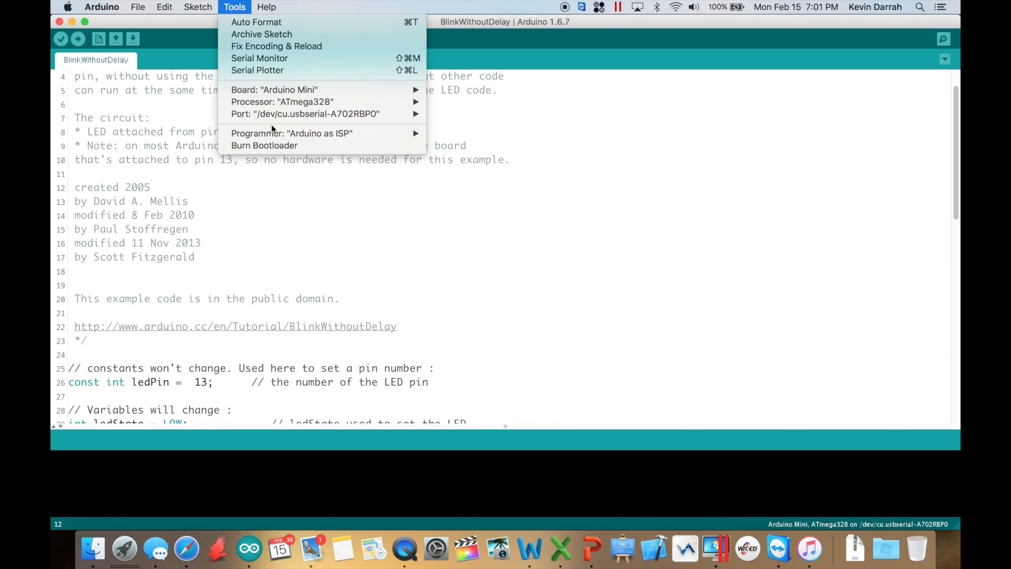
{"action": "mouse_move", "coordinate": [305, 113]}
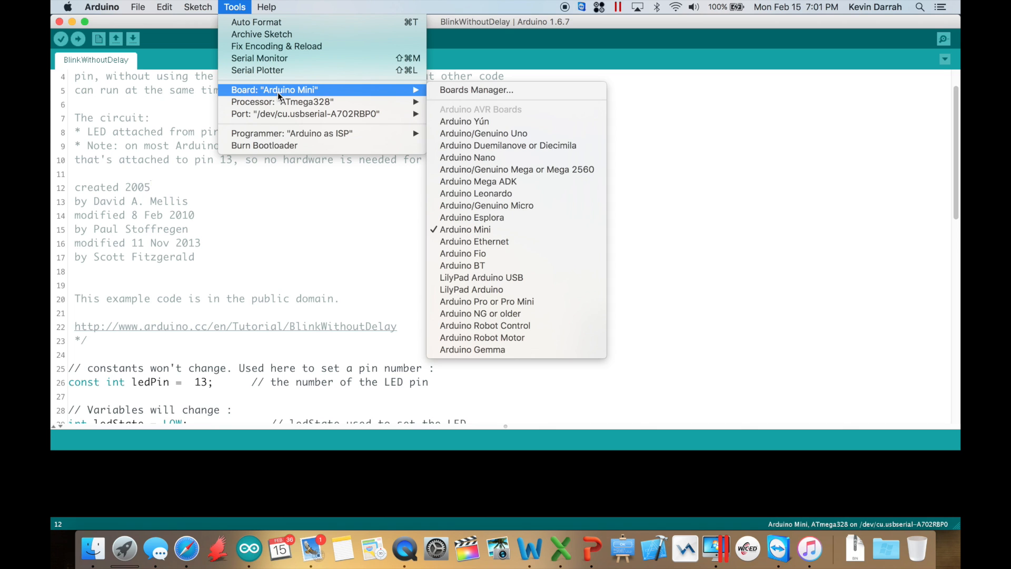
{"action": "mouse_move", "coordinate": [474, 242]}
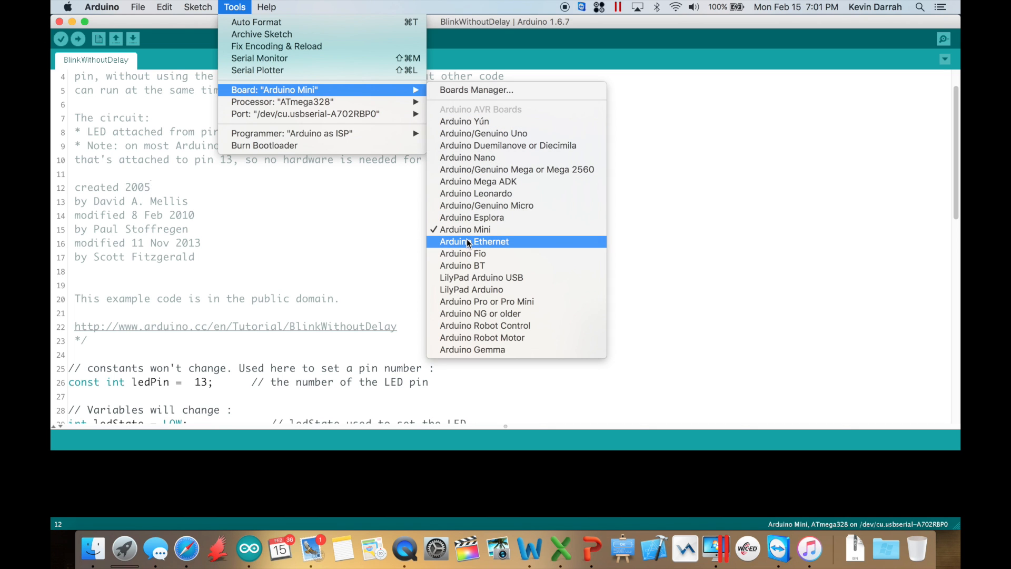
{"action": "mouse_move", "coordinate": [465, 229]}
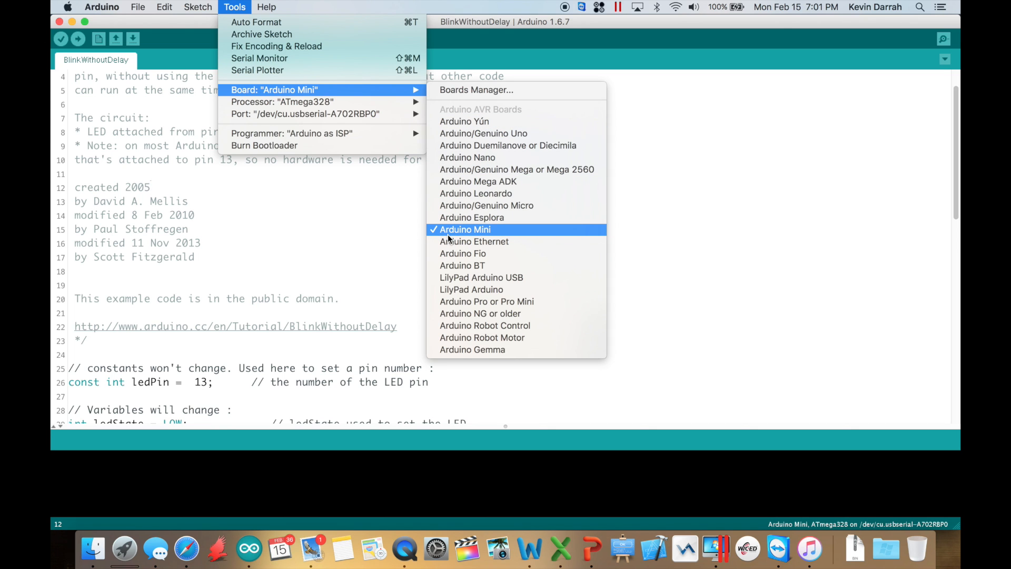
{"action": "mouse_move", "coordinate": [463, 240]}
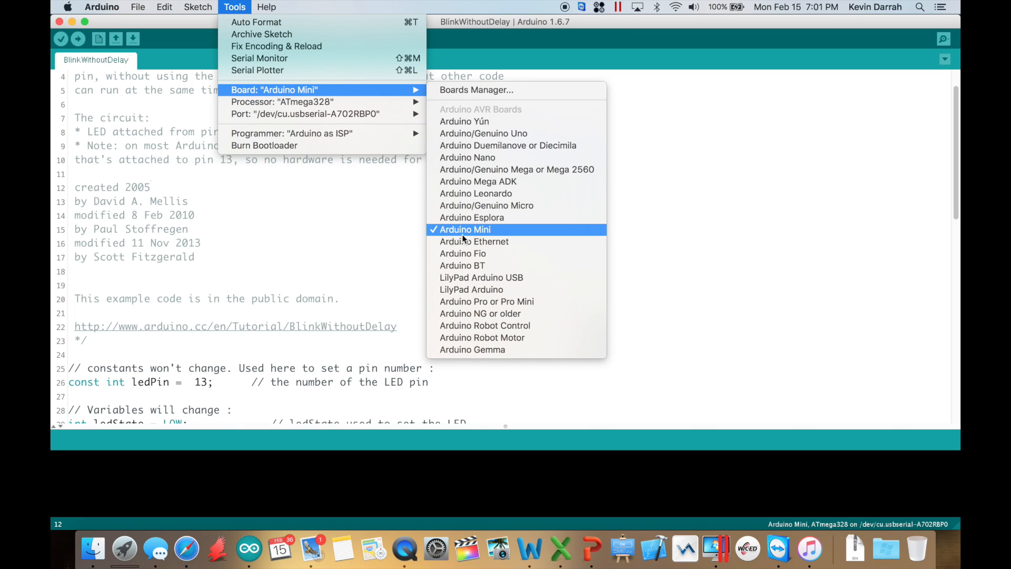
{"action": "mouse_move", "coordinate": [474, 242]}
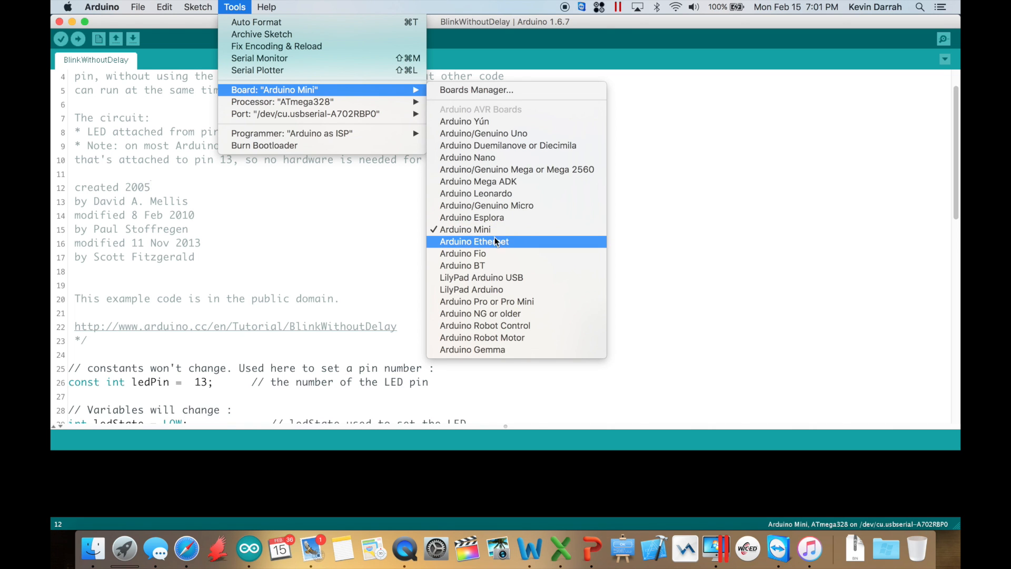
{"action": "mouse_move", "coordinate": [475, 193]}
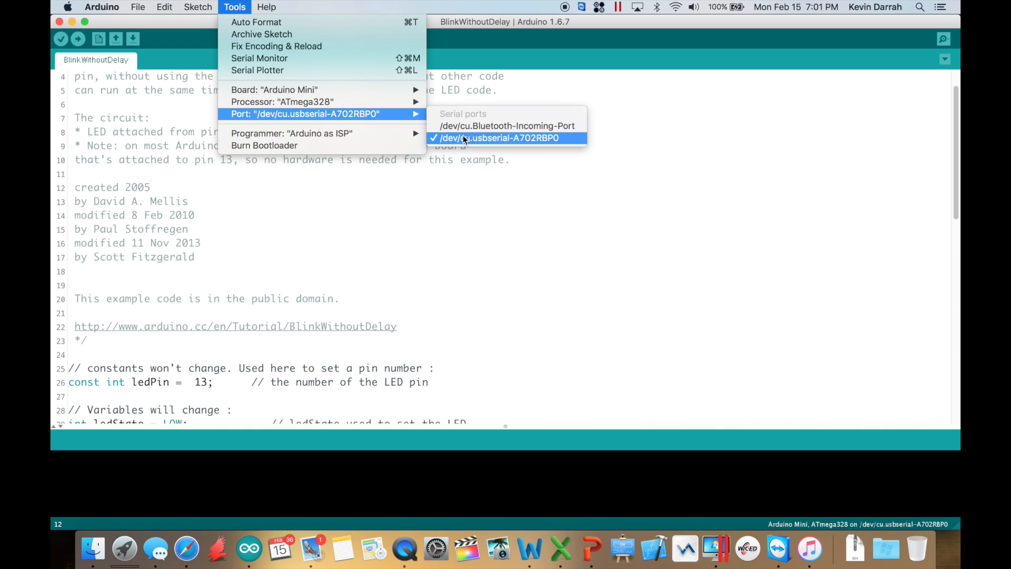
{"action": "left_click", "coordinate": [494, 137]}
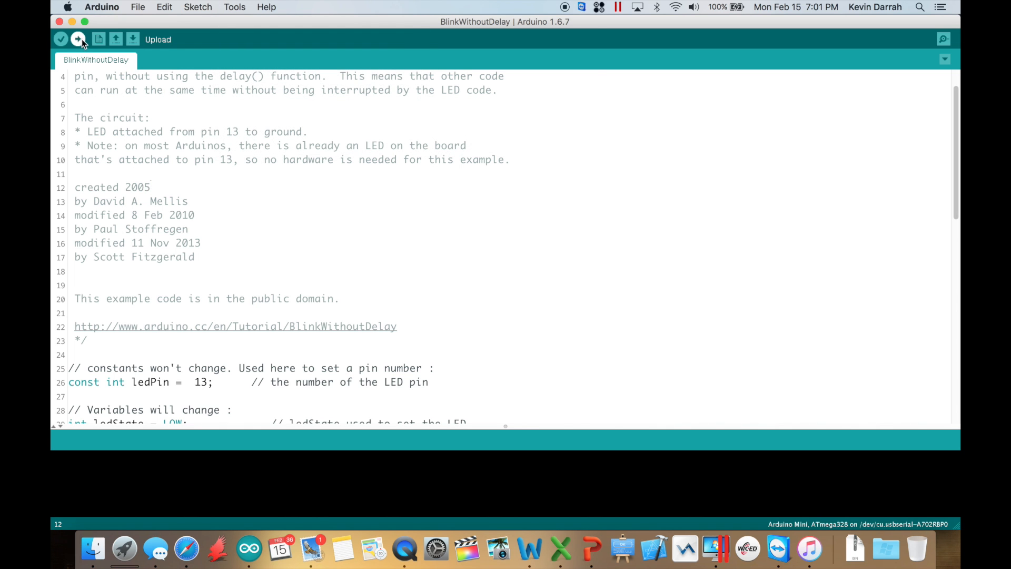
Upload BlinkWithoutDelay, which fails because port A702RBP0 is unavailable.
{"action": "left_click", "coordinate": [78, 40]}
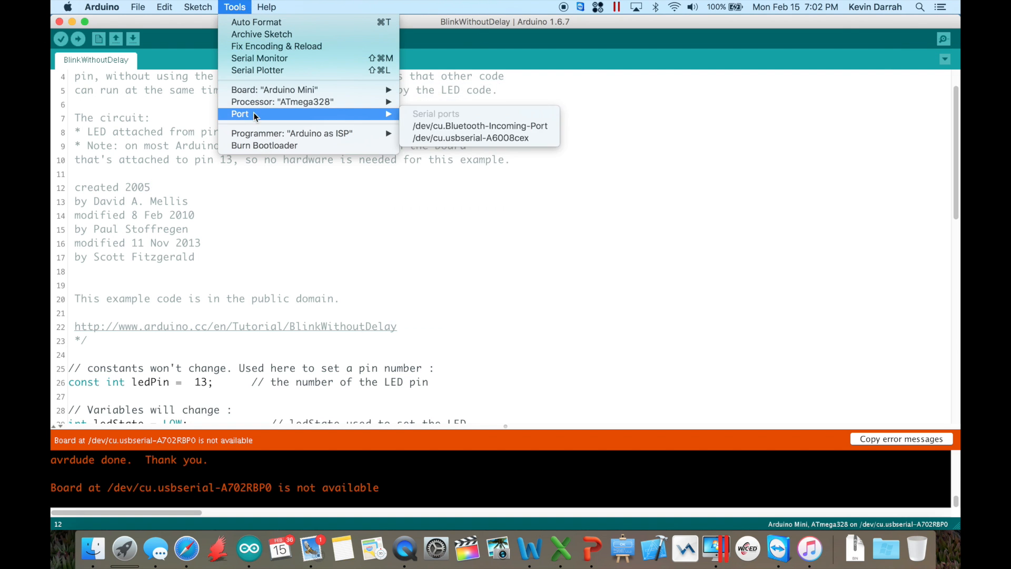
Select port /dev/cu.usbserial-A6008cex and view the chip programmer's serial monitor report.
{"action": "left_click", "coordinate": [471, 138]}
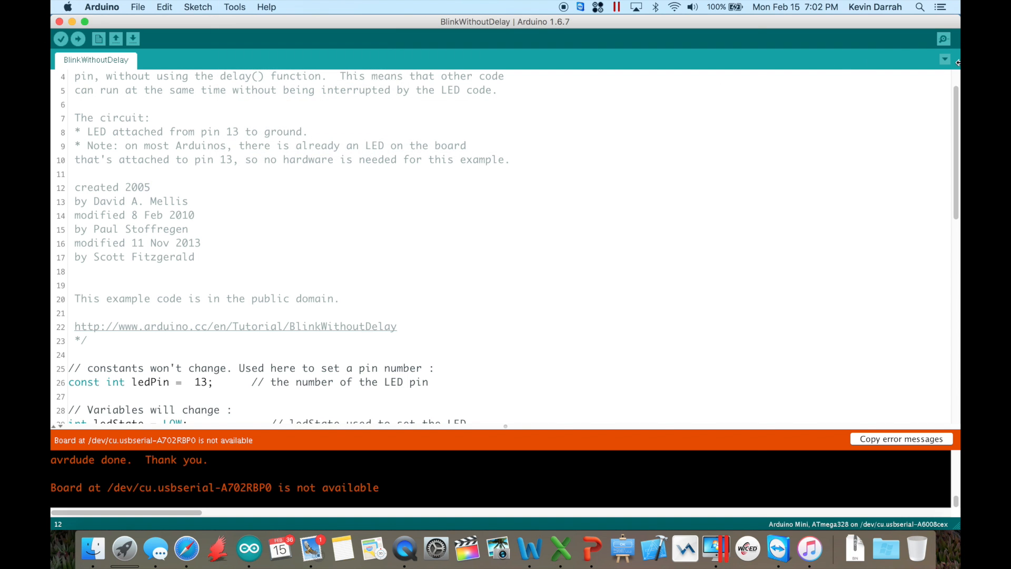
{"action": "left_click", "coordinate": [943, 39]}
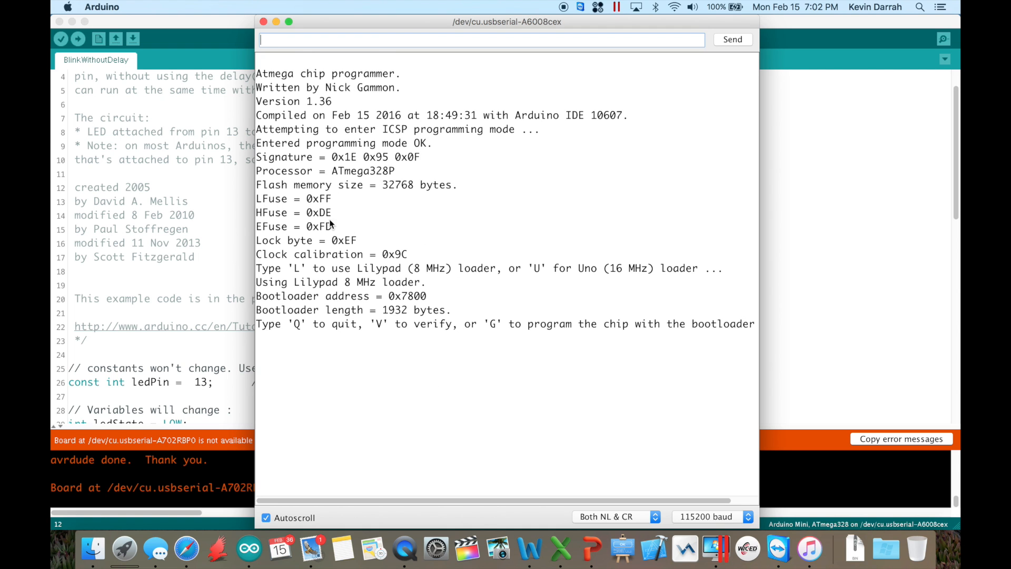
Send G to burn the Lilypad 8 MHz bootloader, then close the serial monitor.
{"action": "type", "text": "G"}
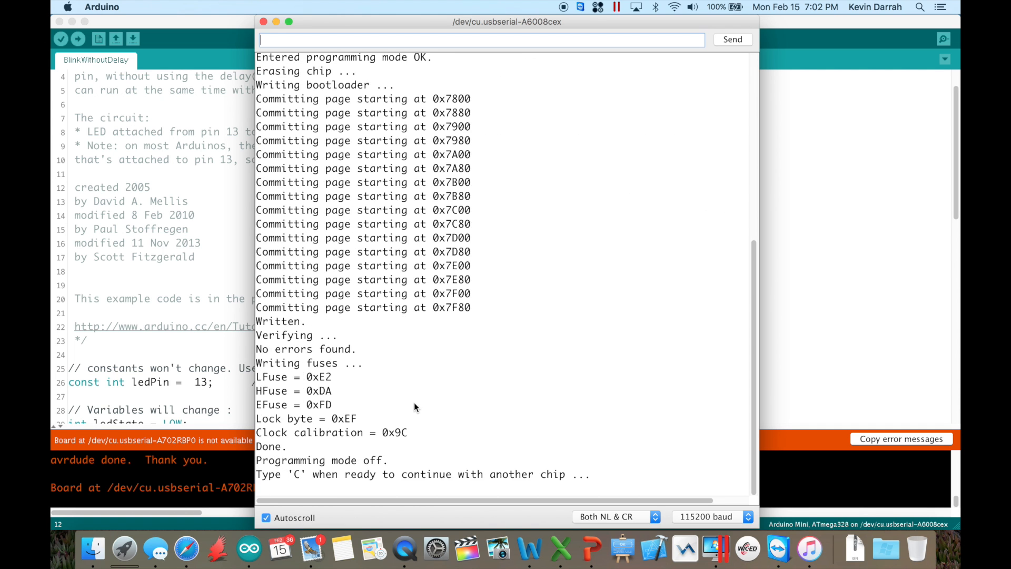
{"action": "mouse_move", "coordinate": [556, 390]}
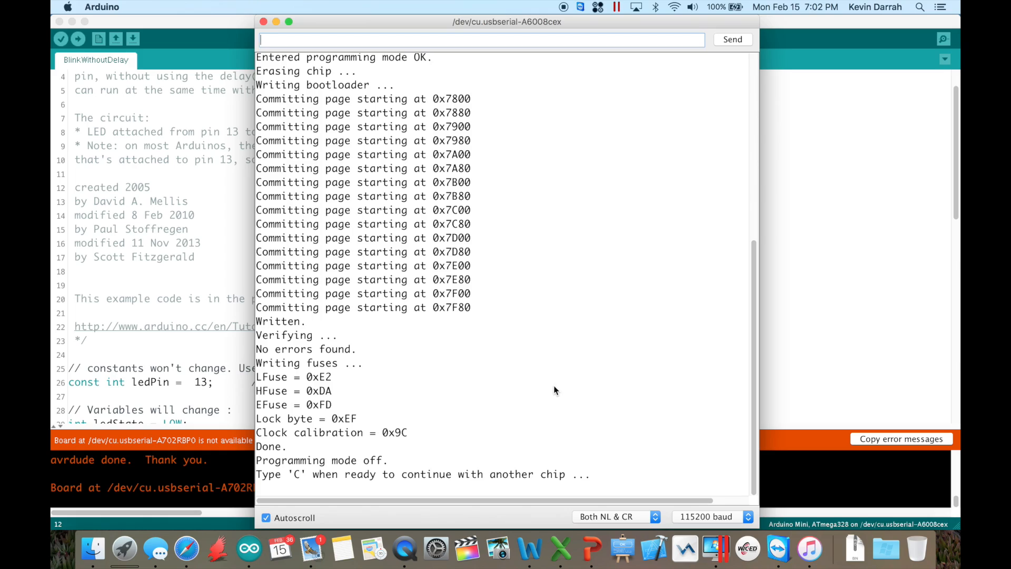
{"action": "left_click", "coordinate": [261, 22]}
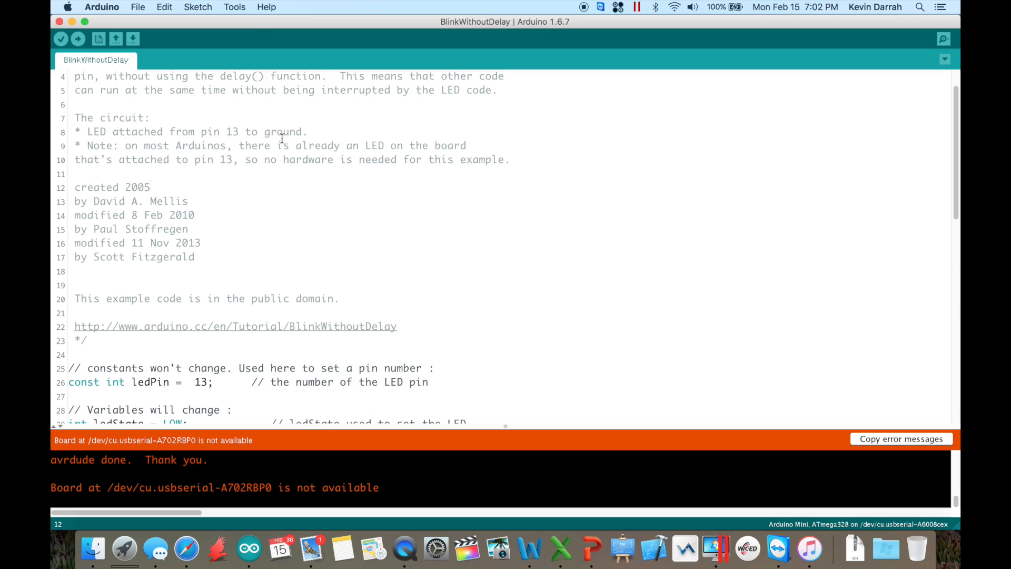
{"action": "mouse_move", "coordinate": [77, 40]}
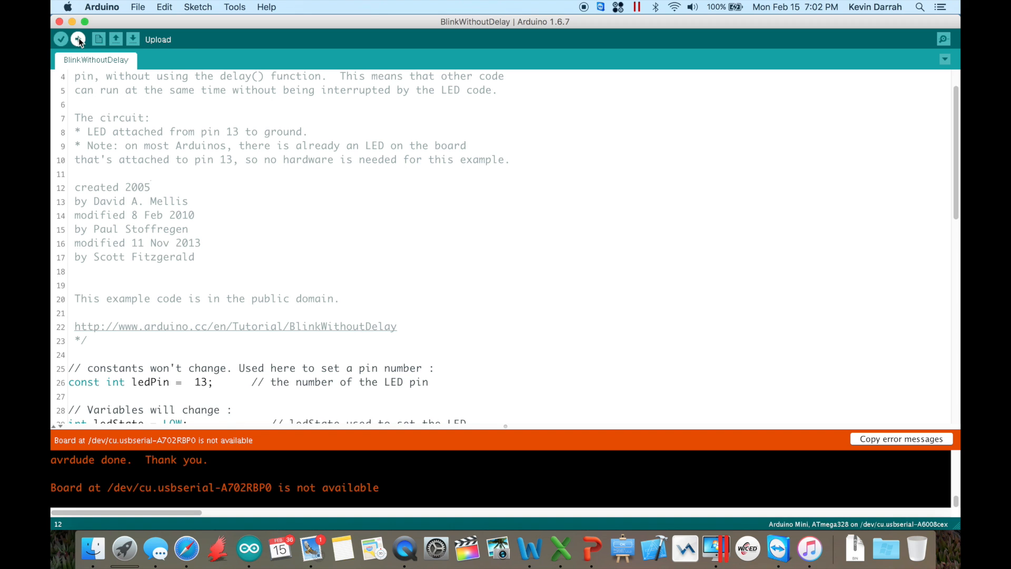
Target Arduino Pro or Pro Mini, ATmega328 (3.3V, 8 MHz), on port /dev/cu.usbserial-A702RBP0.
{"action": "left_click", "coordinate": [234, 7]}
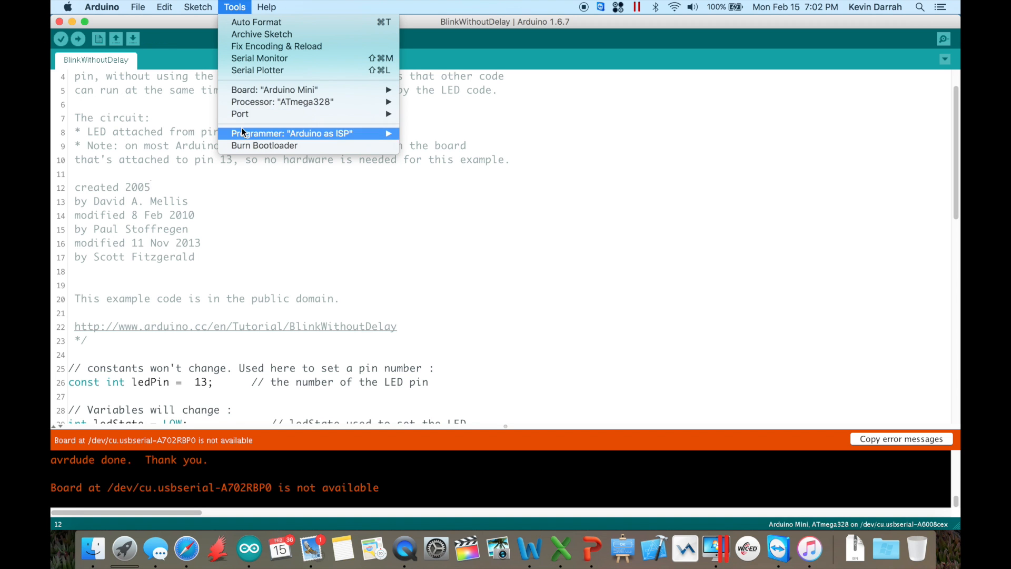
{"action": "mouse_move", "coordinate": [273, 89]}
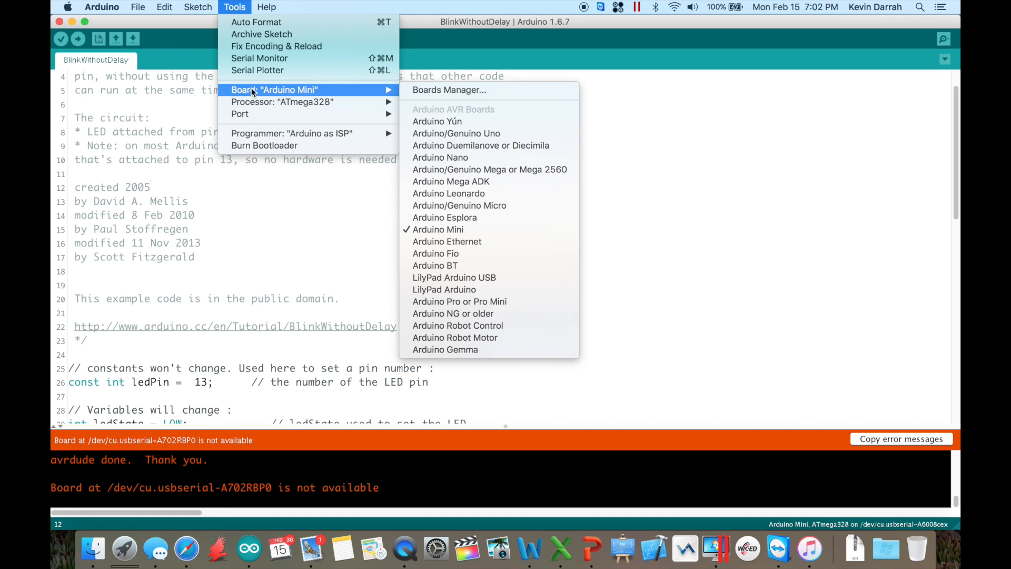
{"action": "mouse_move", "coordinate": [459, 301]}
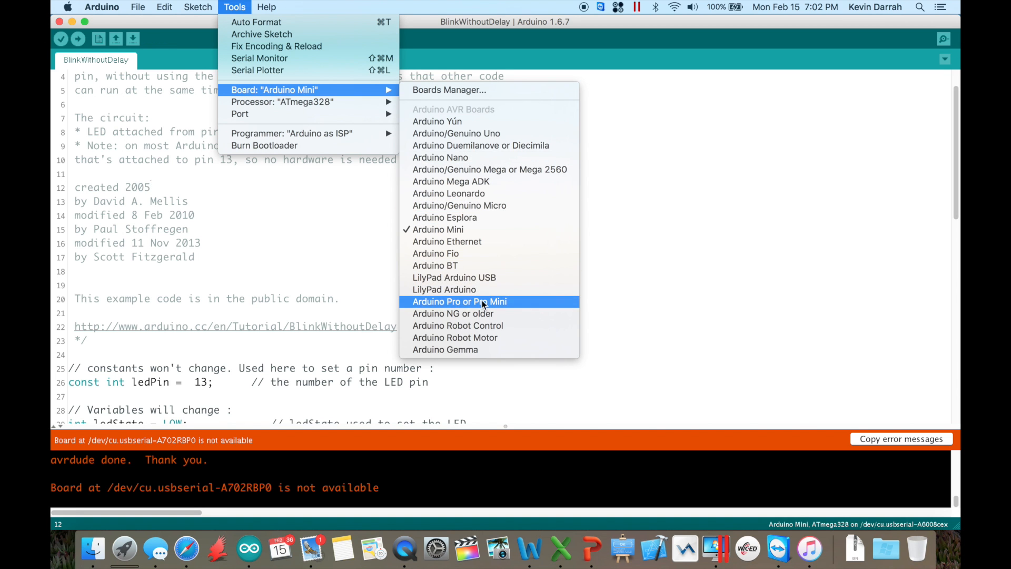
{"action": "left_click", "coordinate": [459, 302]}
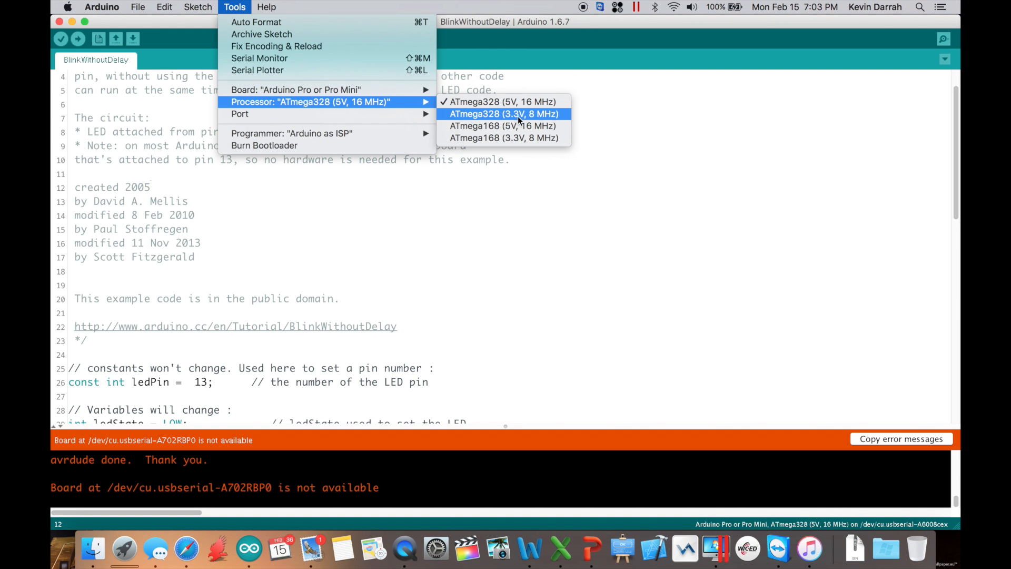
{"action": "mouse_move", "coordinate": [537, 120]}
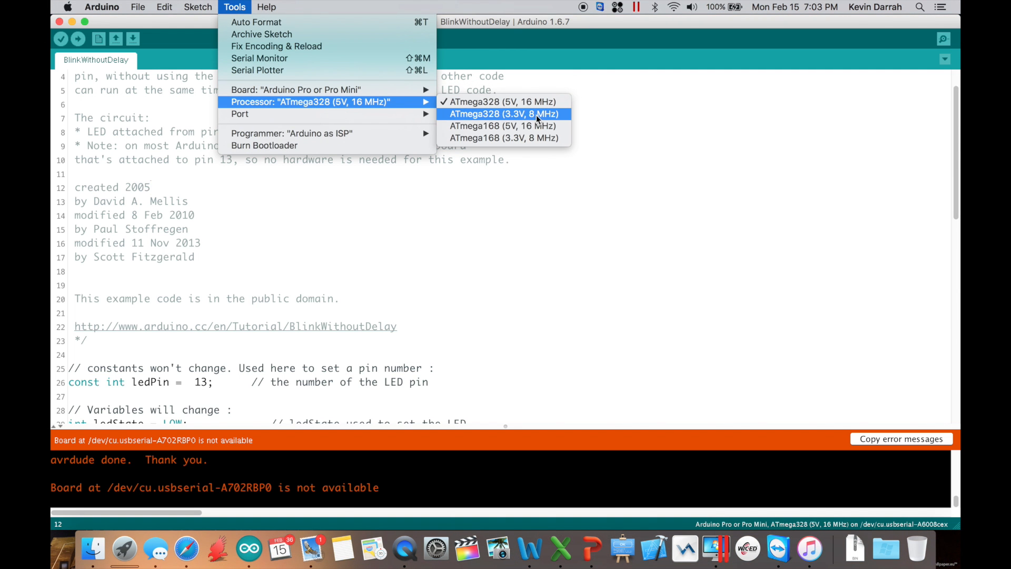
{"action": "left_click", "coordinate": [501, 114]}
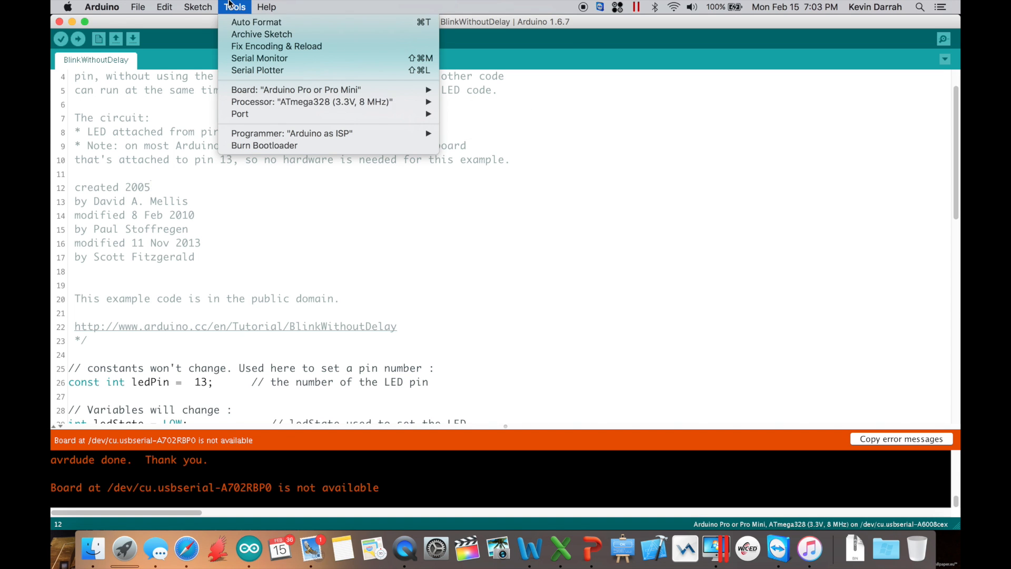
{"action": "mouse_move", "coordinate": [311, 101]}
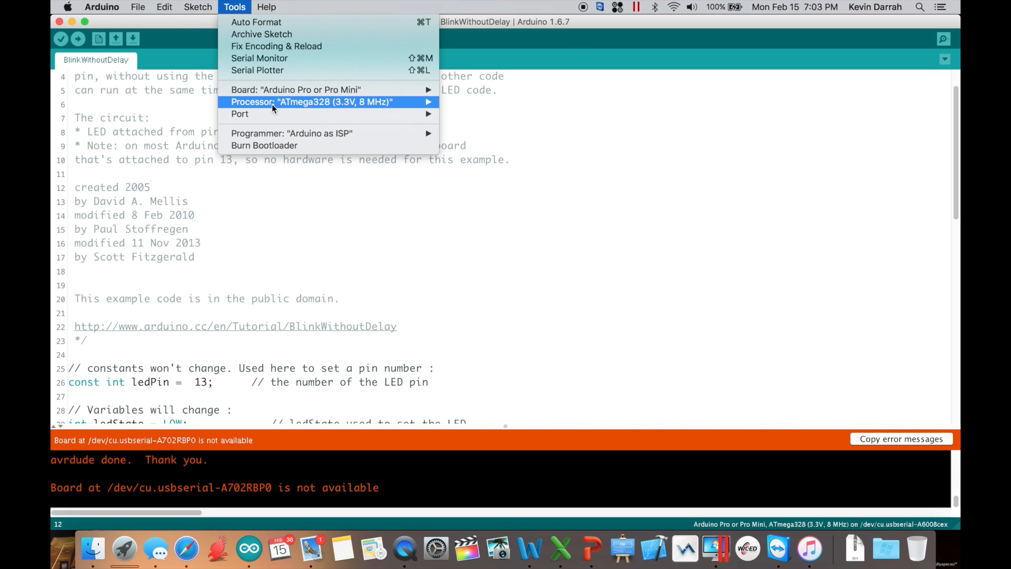
{"action": "mouse_move", "coordinate": [268, 114]}
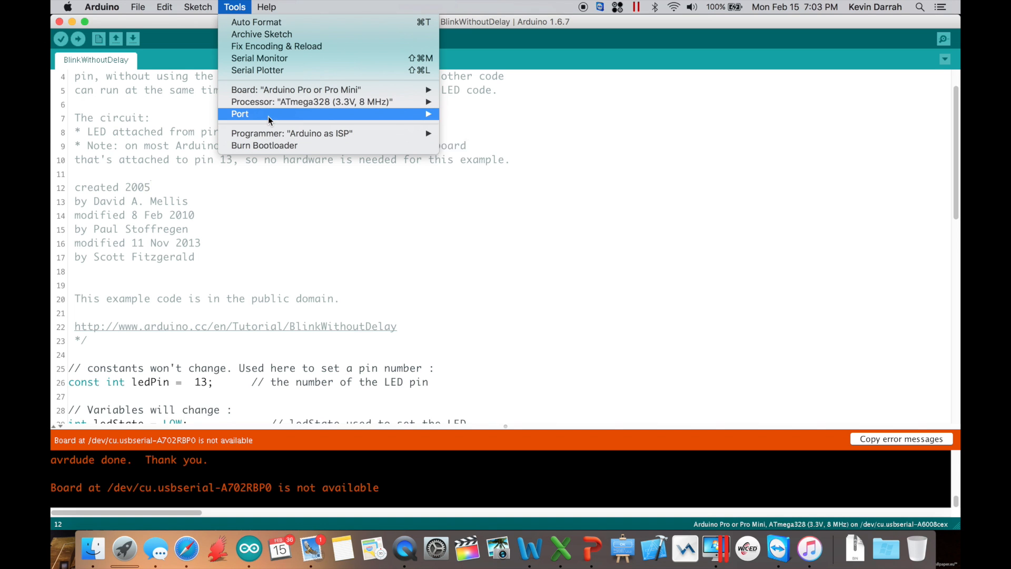
{"action": "left_click", "coordinate": [317, 213]}
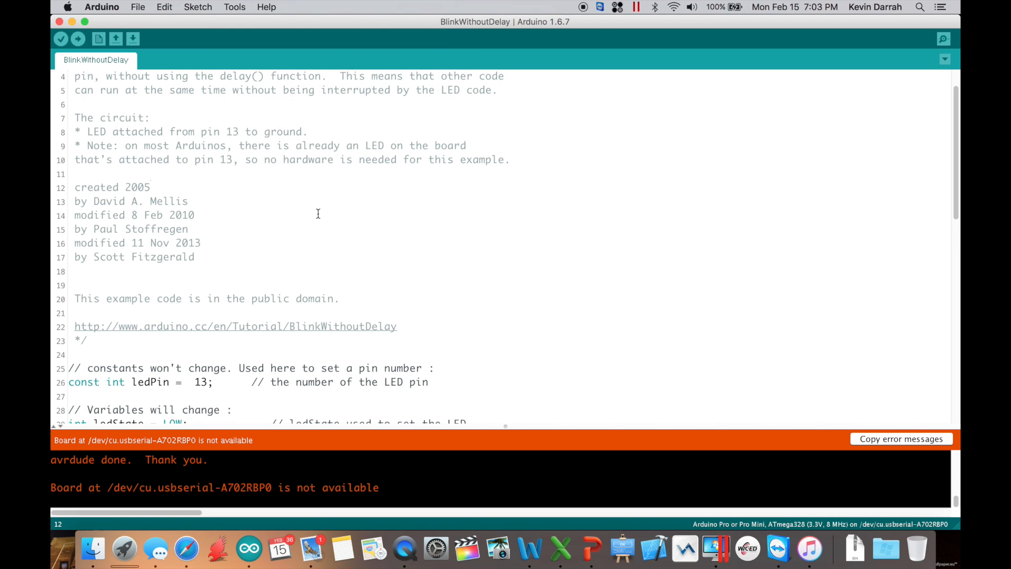
{"action": "mouse_move", "coordinate": [67, 32]}
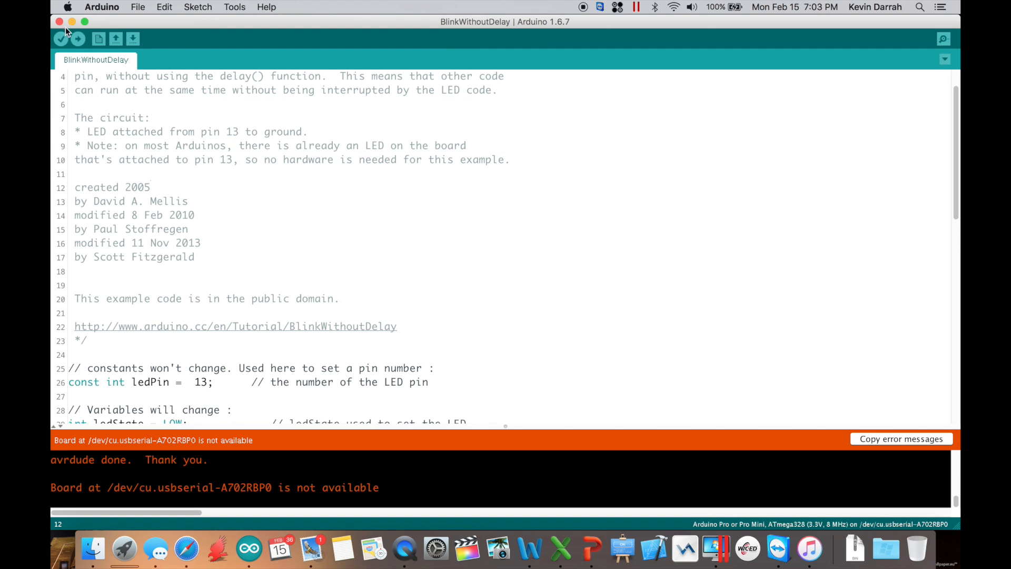
Upload BlinkWithoutDelay to the Pro Mini 3.3V 8 MHz target until Done uploading.
{"action": "left_click", "coordinate": [77, 38]}
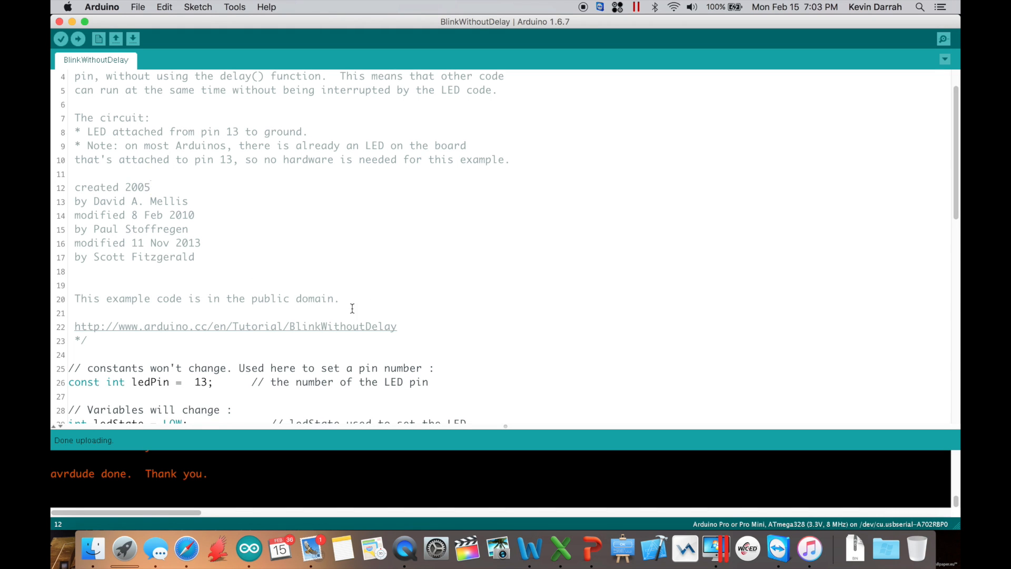
{"action": "left_click", "coordinate": [234, 6]}
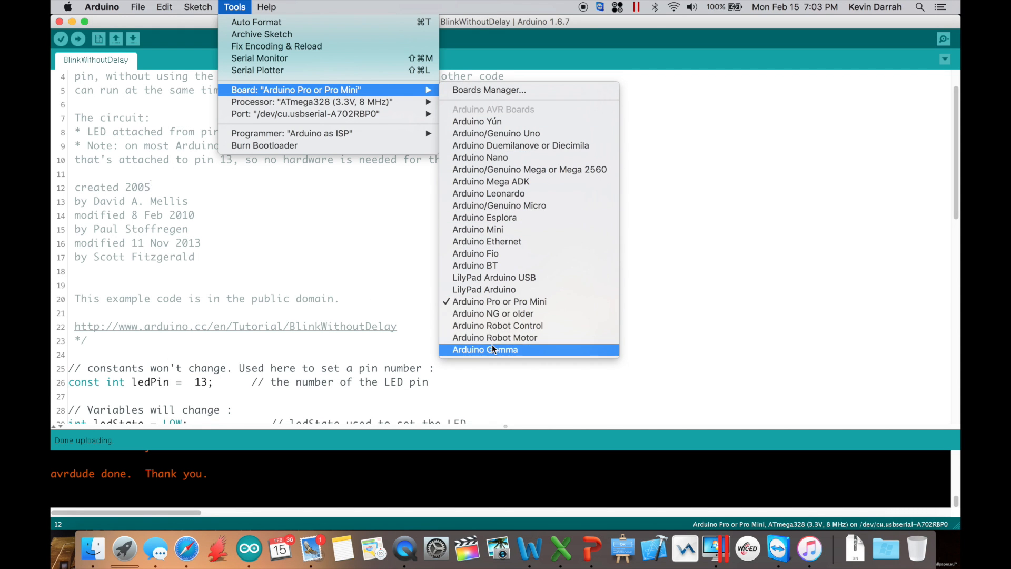
{"action": "mouse_move", "coordinate": [486, 241]}
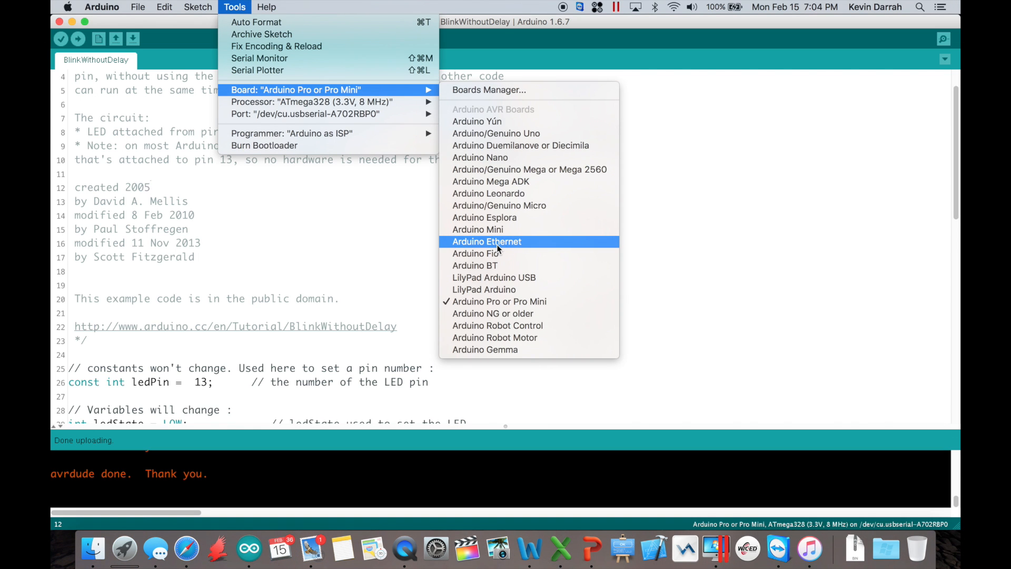
{"action": "mouse_move", "coordinate": [494, 277]}
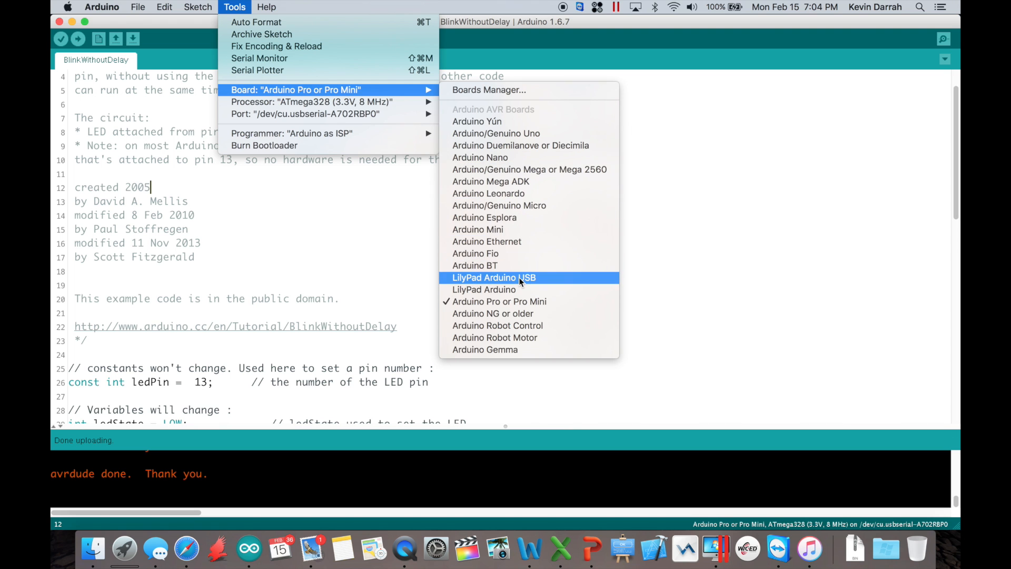
{"action": "mouse_move", "coordinate": [788, 296]}
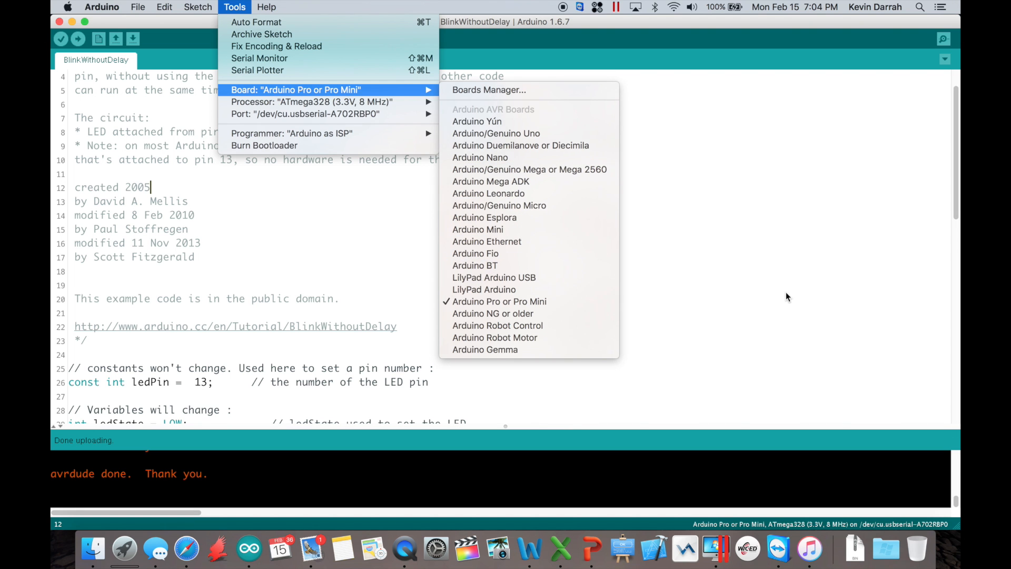
{"action": "left_click", "coordinate": [510, 251]}
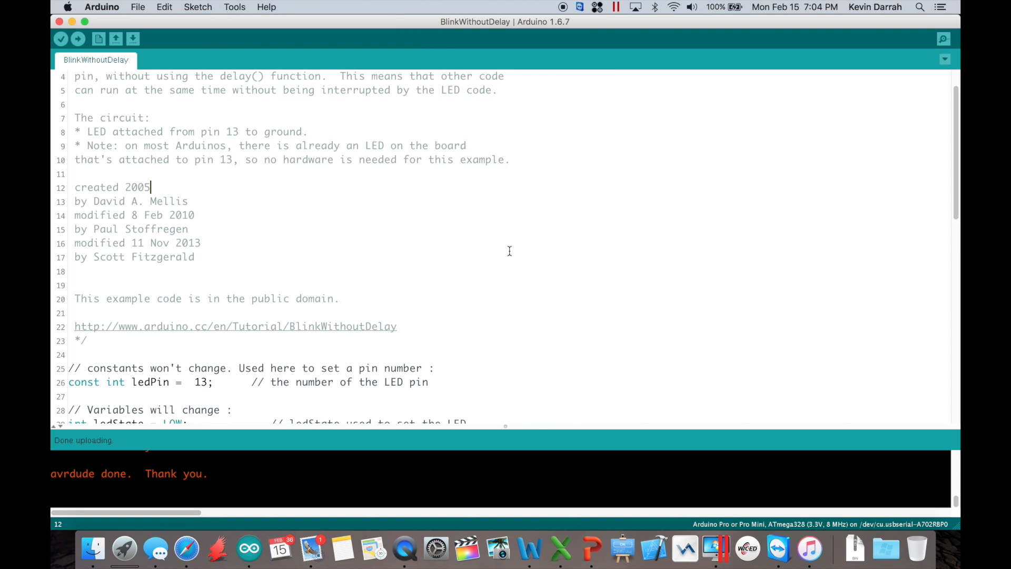